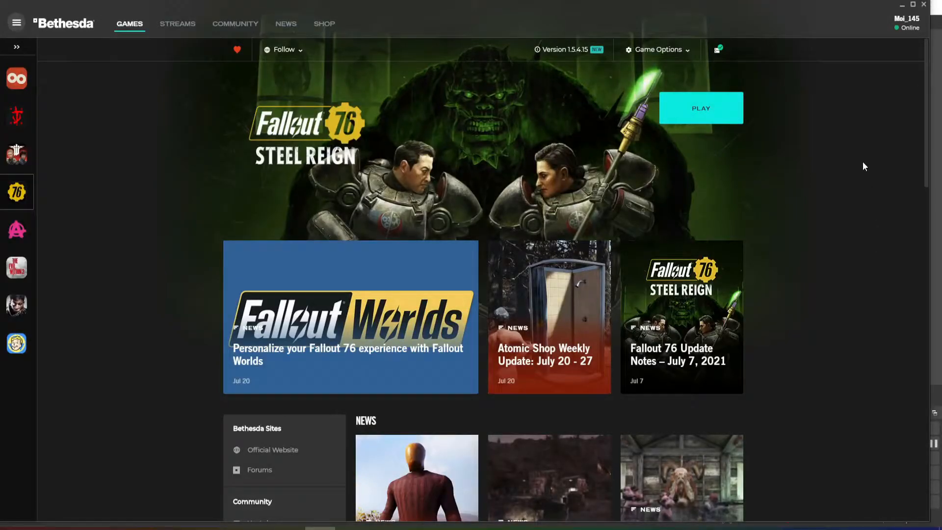
# Bring up Razer Synapse's dashboard listing the Mamba Wireless mouse and Blade 15.
pyautogui.click(718, 49)
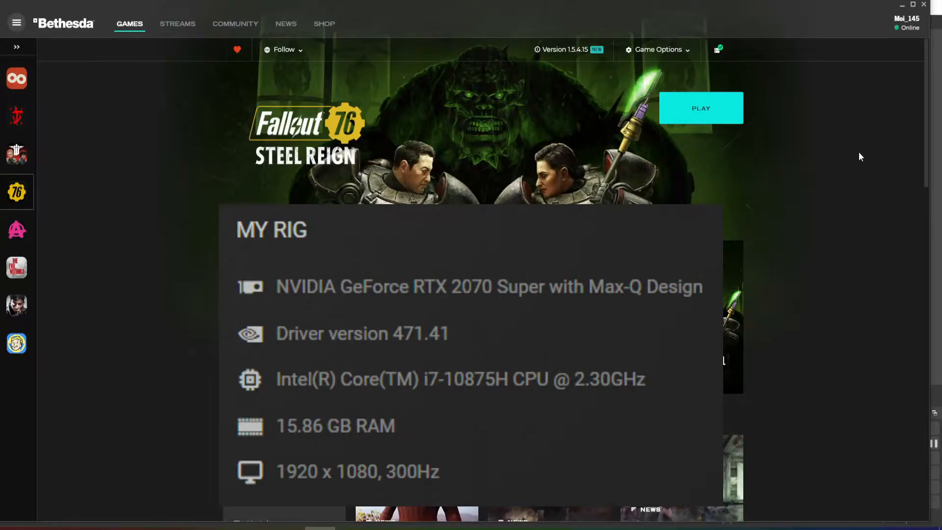
pyautogui.moveTo(855, 154)
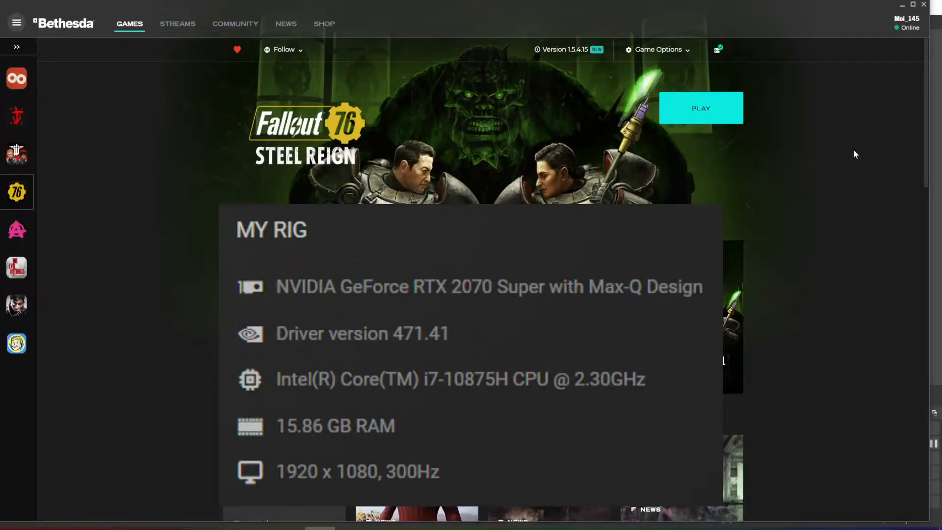
pyautogui.moveTo(685, 165)
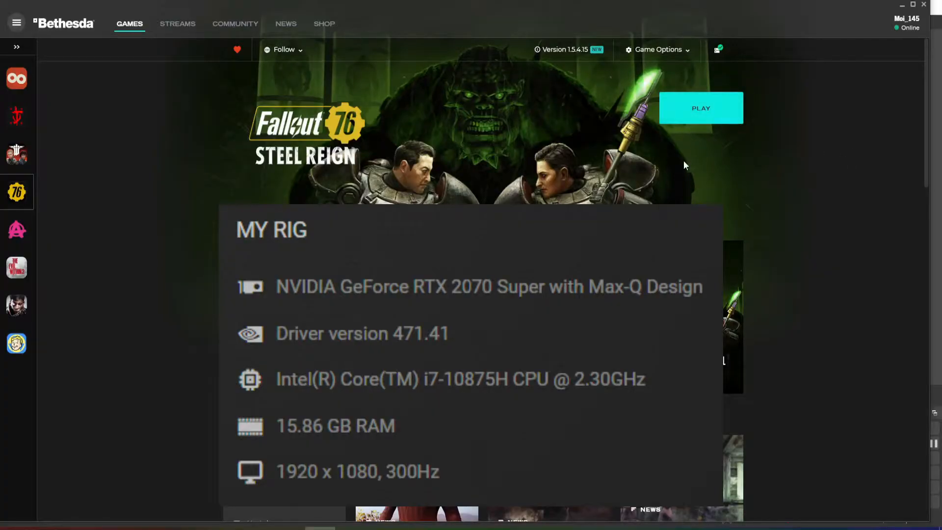
pyautogui.moveTo(403, 126)
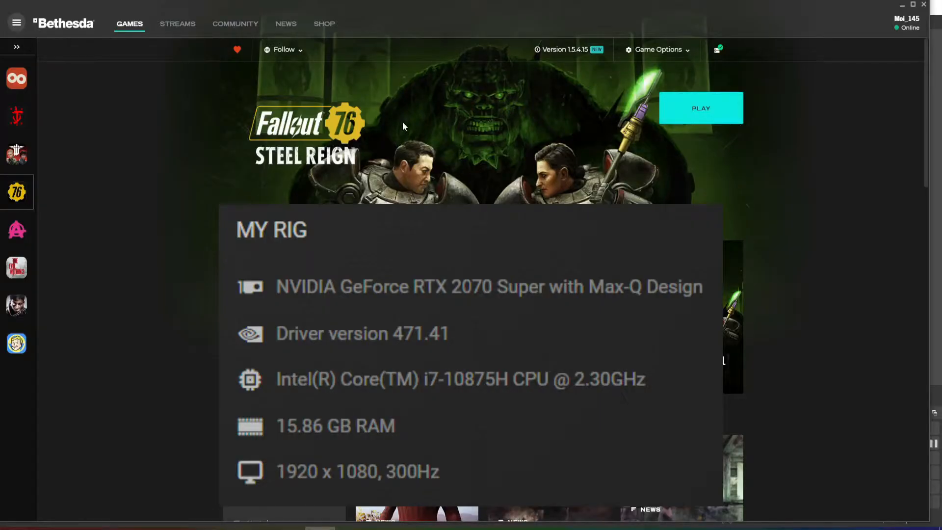
pyautogui.moveTo(570, 136)
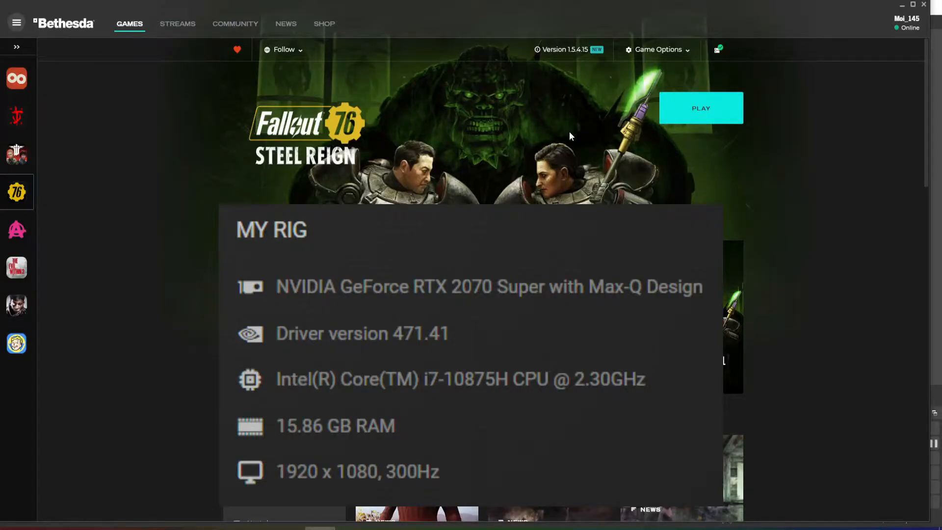
pyautogui.moveTo(581, 126)
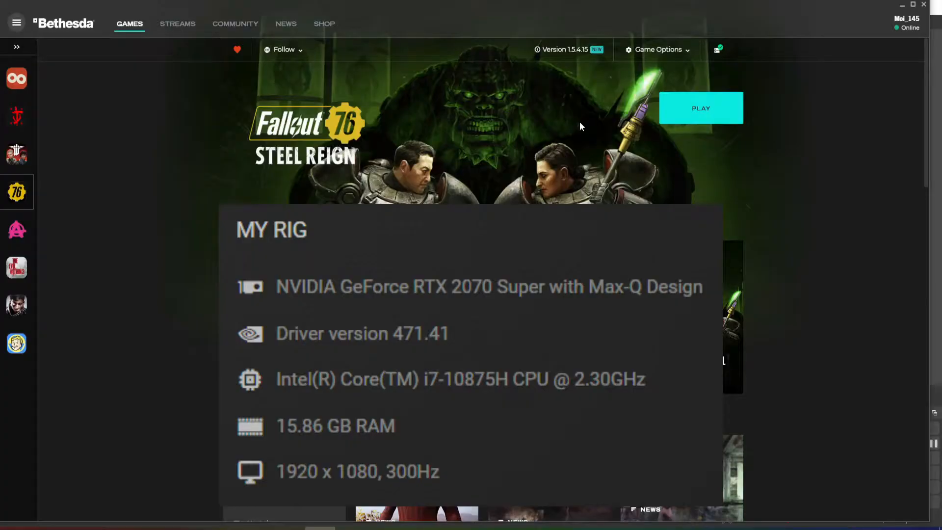
pyautogui.moveTo(597, 59)
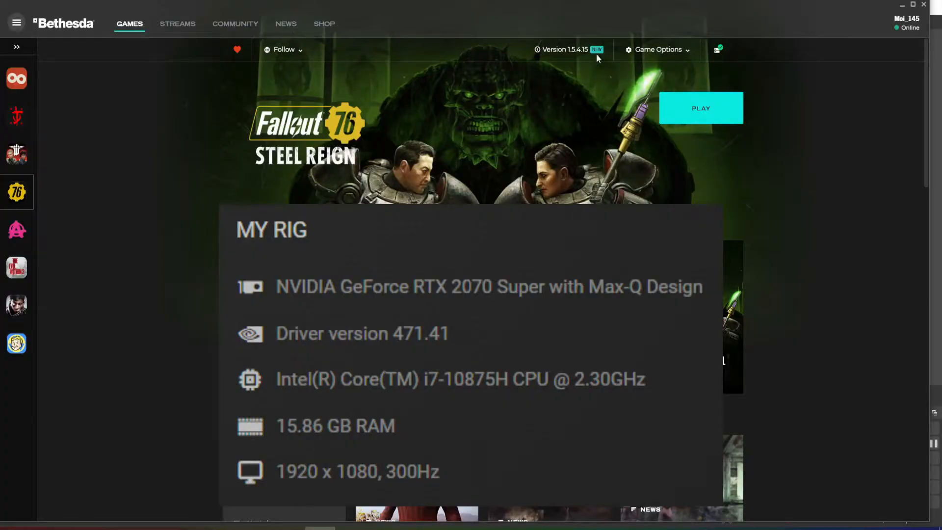
pyautogui.moveTo(571, 59)
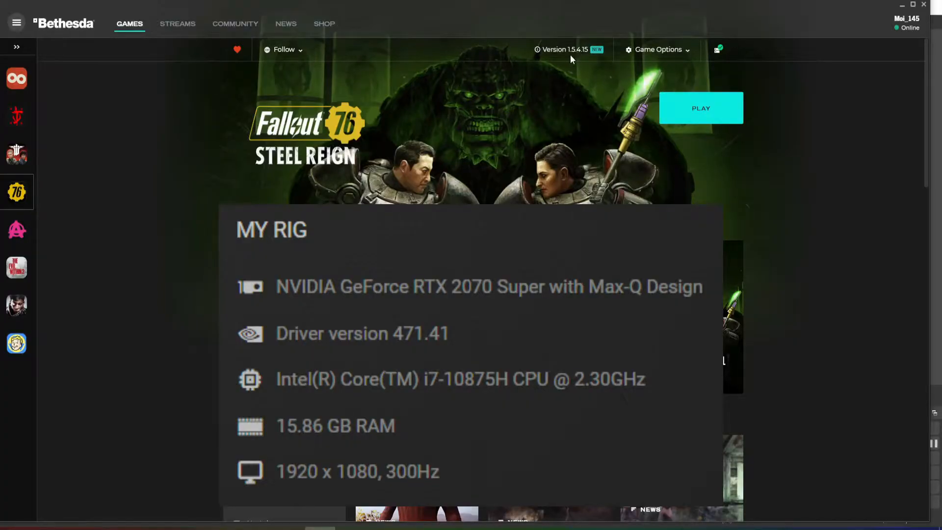
pyautogui.moveTo(578, 61)
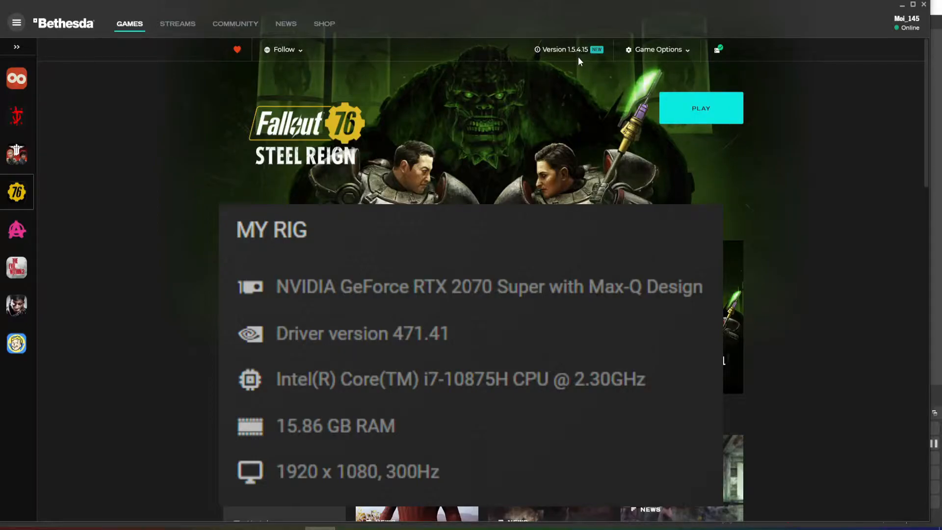
pyautogui.moveTo(557, 100)
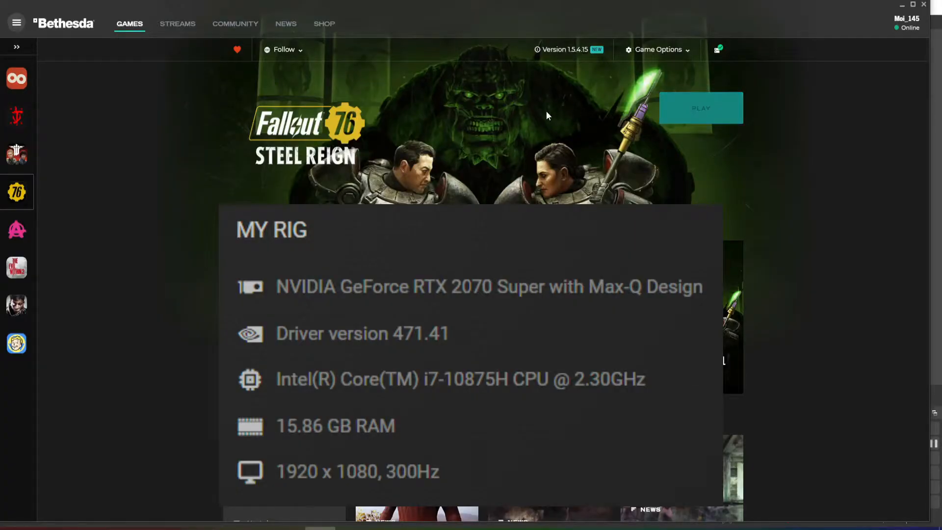
pyautogui.click(701, 108)
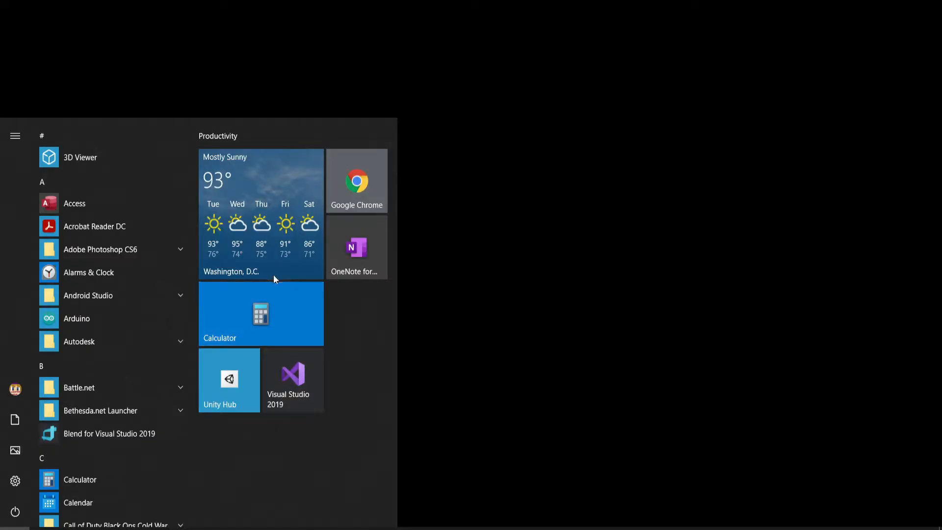
pyautogui.moveTo(267, 444)
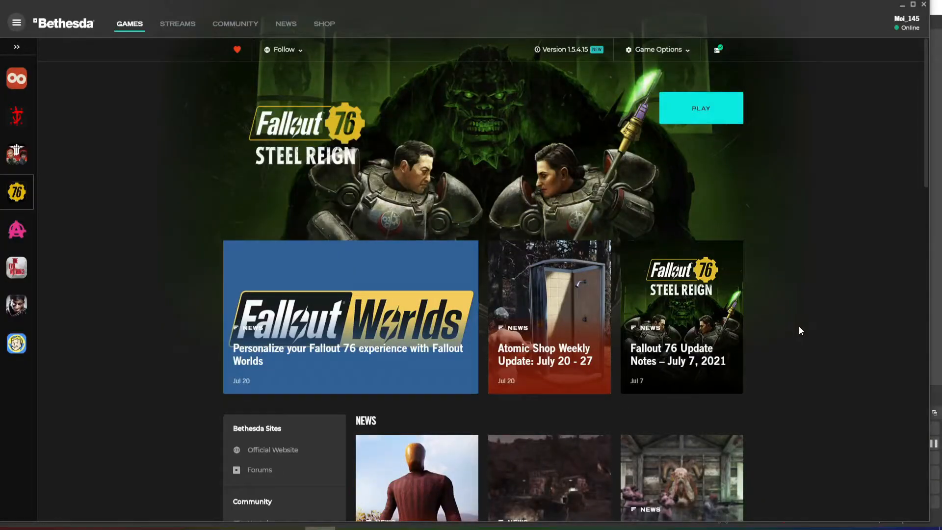
pyautogui.moveTo(878, 100)
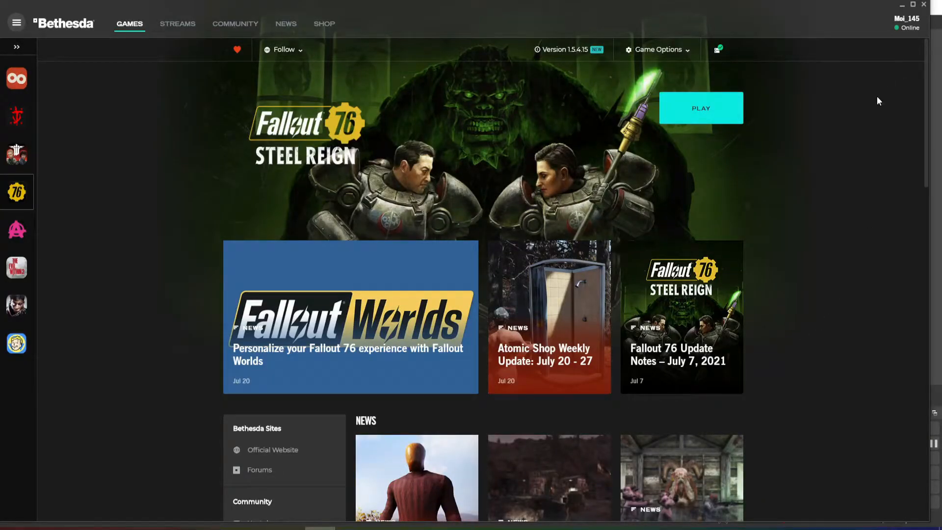
pyautogui.moveTo(870, 96)
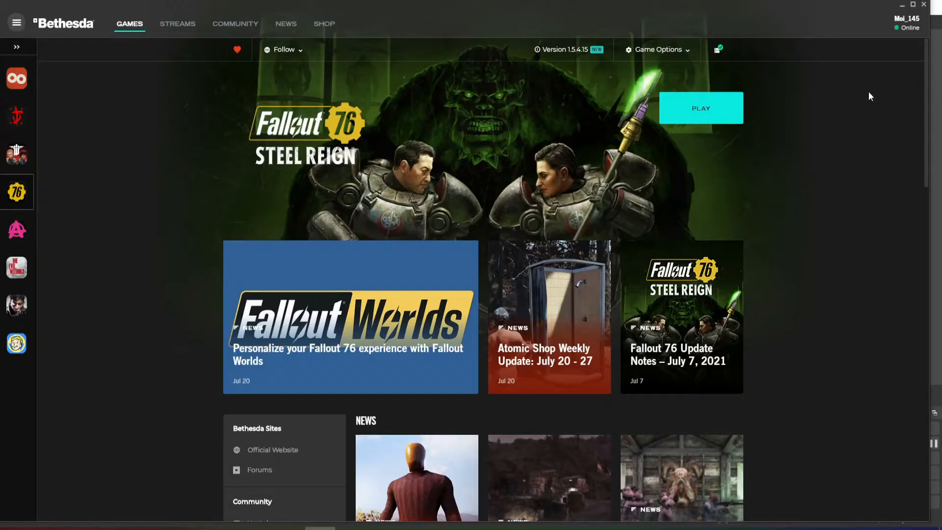
pyautogui.moveTo(784, 126)
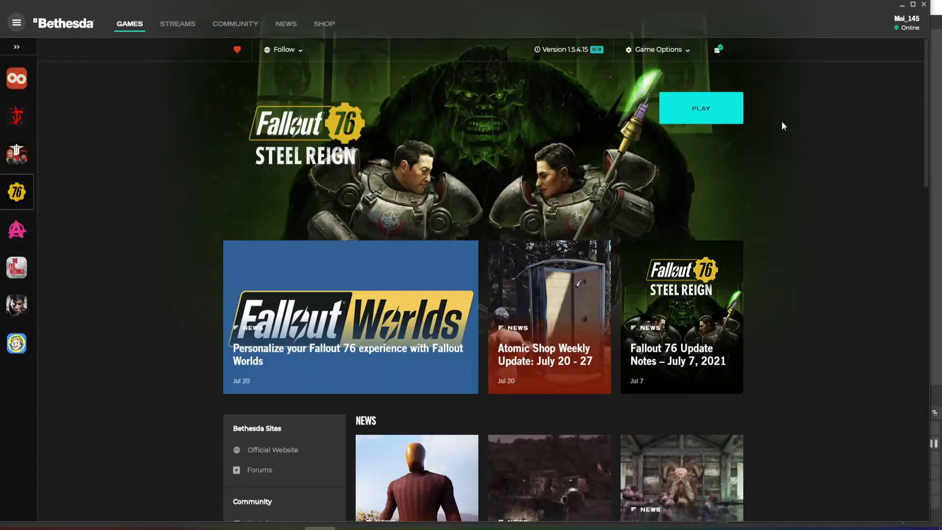
pyautogui.moveTo(356, 155)
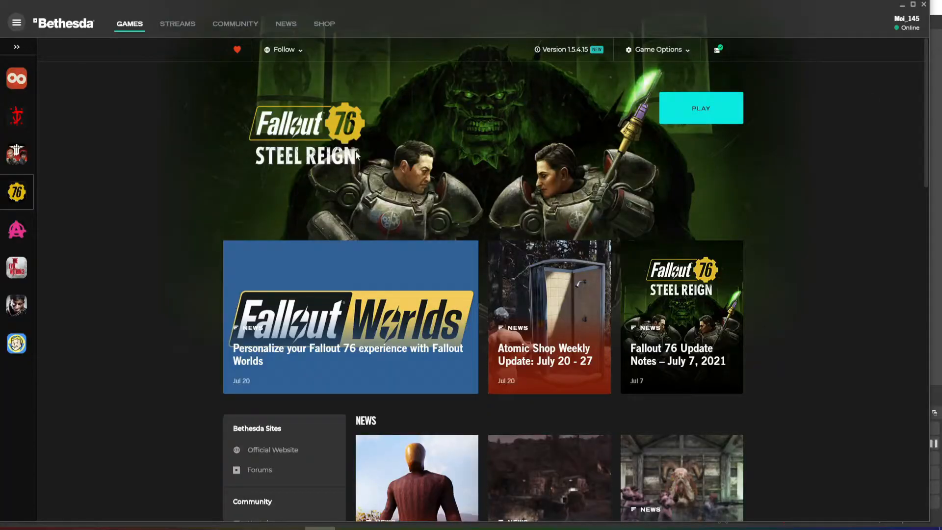
pyautogui.moveTo(353, 166)
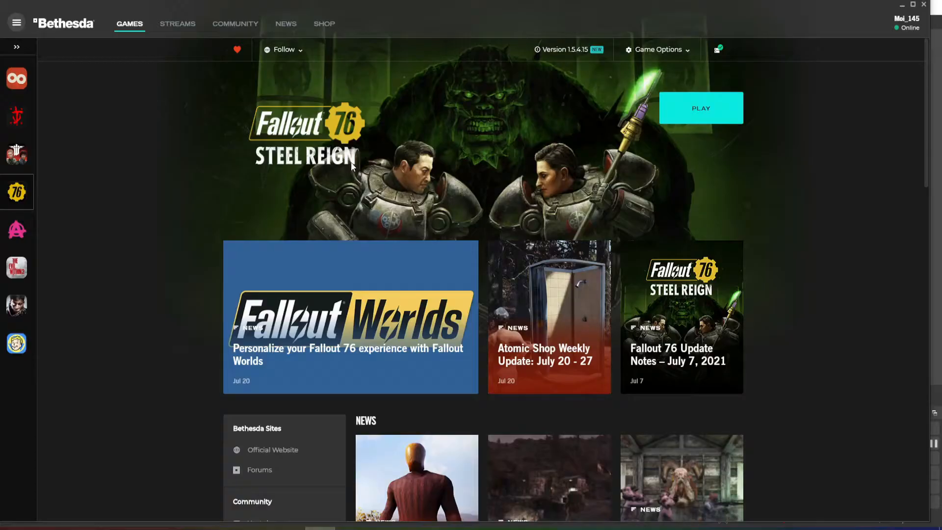
pyautogui.moveTo(295, 156)
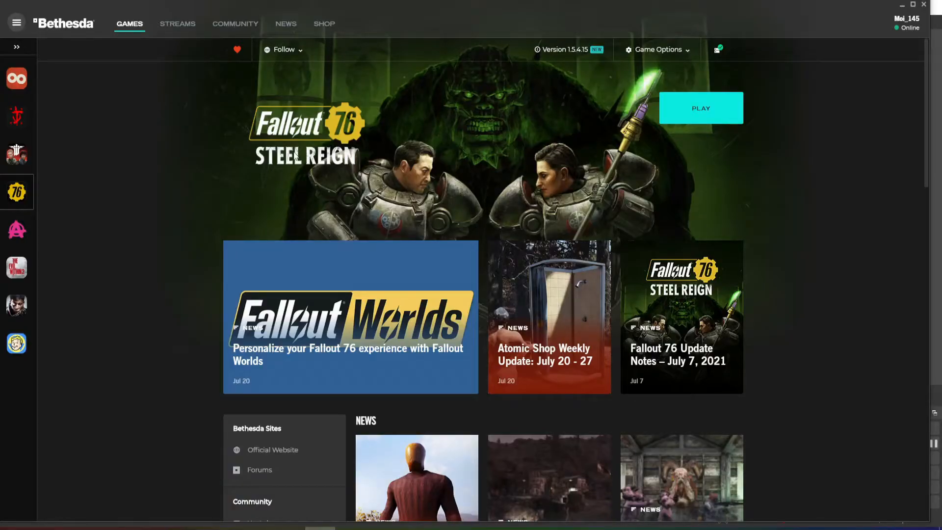
pyautogui.moveTo(426, 438)
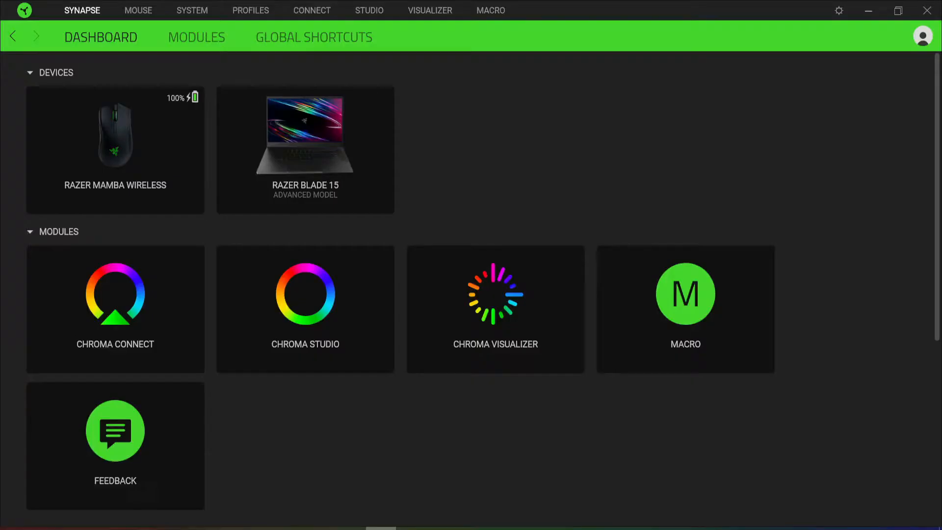
pyautogui.moveTo(683, 68)
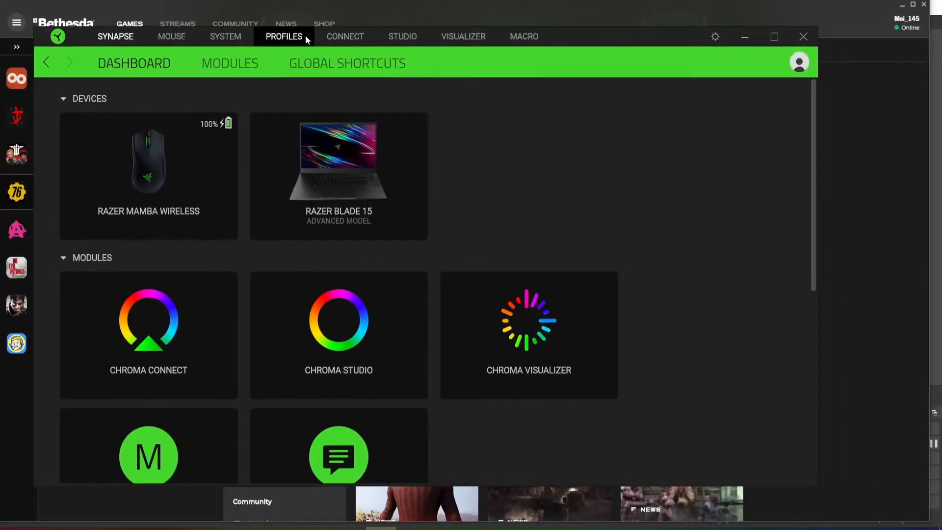
# Set the Blade 15 screen refresh rate to 60 Hz under Performance, then minimize Synapse.
pyautogui.click(225, 36)
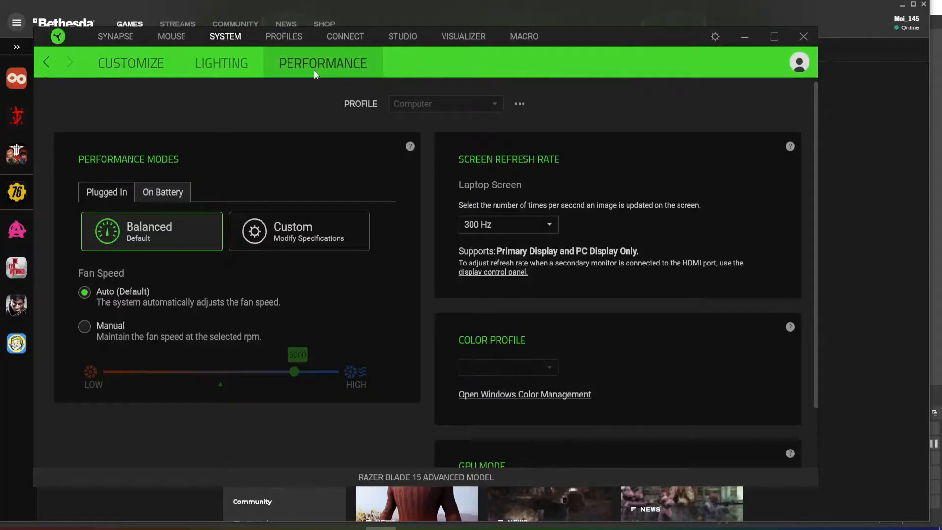
pyautogui.click(506, 224)
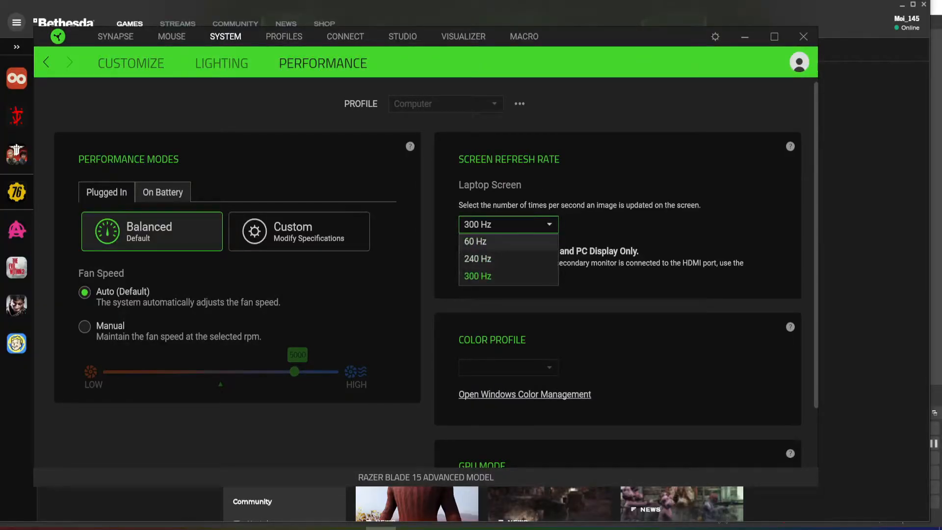
pyautogui.click(475, 241)
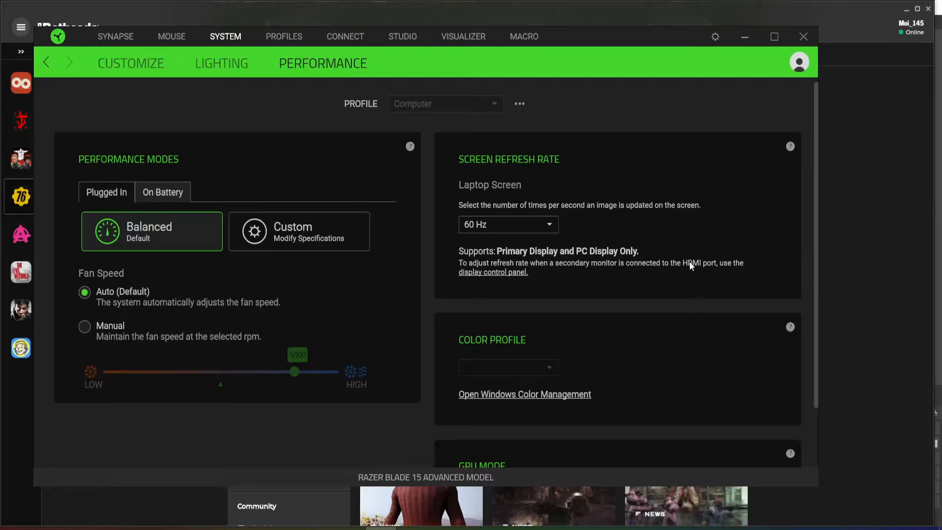
pyautogui.moveTo(554, 367)
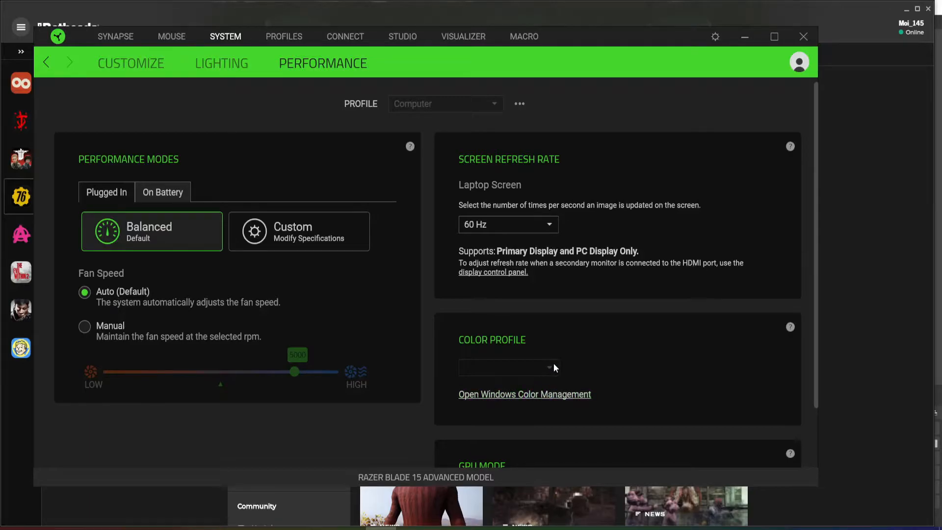
pyautogui.moveTo(413, 234)
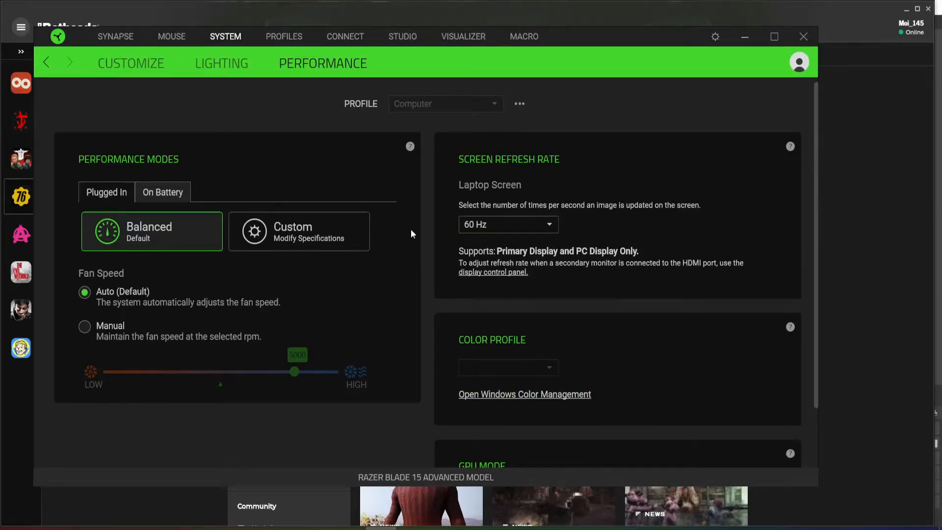
pyautogui.moveTo(530, 319)
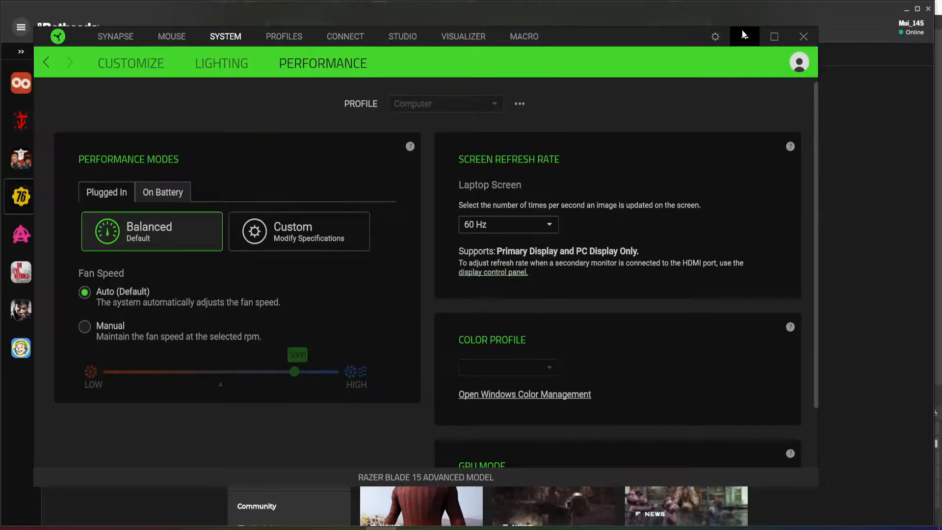
pyautogui.click(21, 197)
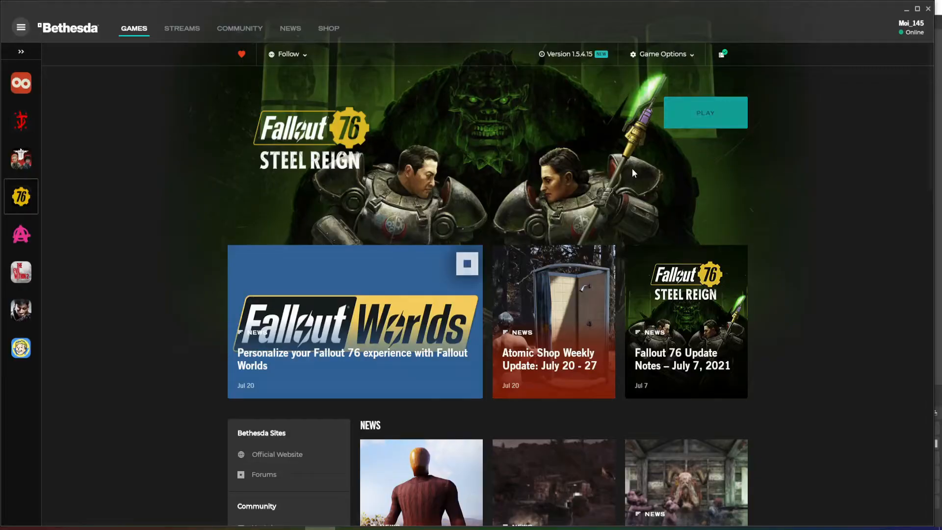
# Launch Fallout 76, then choose Quit to Desktop from its main menu.
pyautogui.click(705, 113)
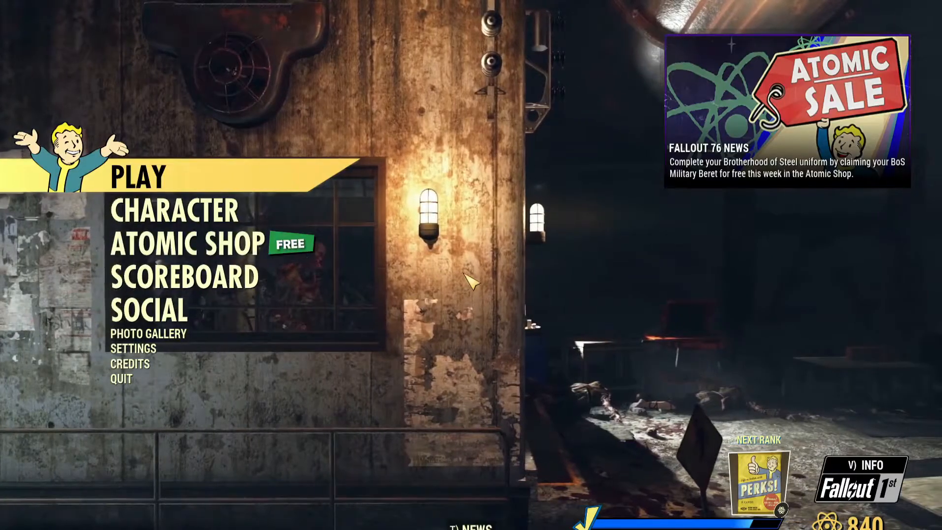
pyautogui.press('Super')
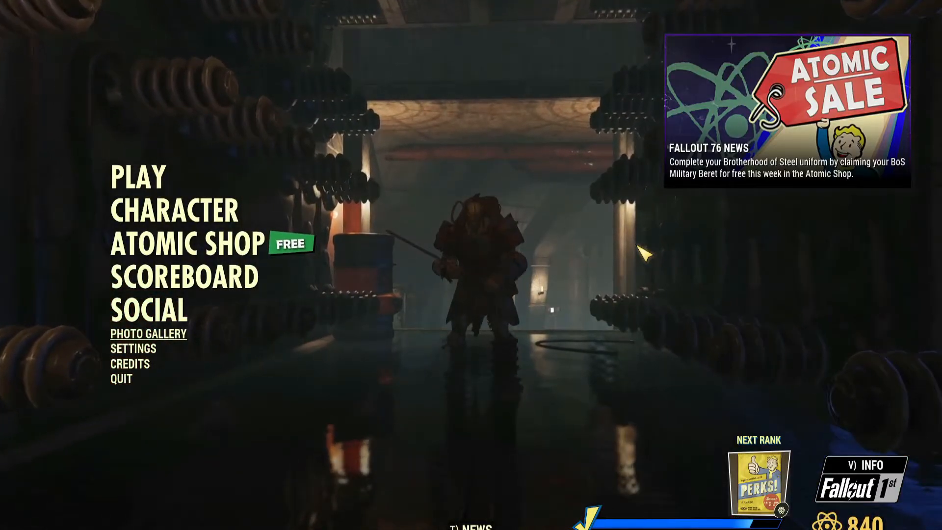
pyautogui.click(121, 378)
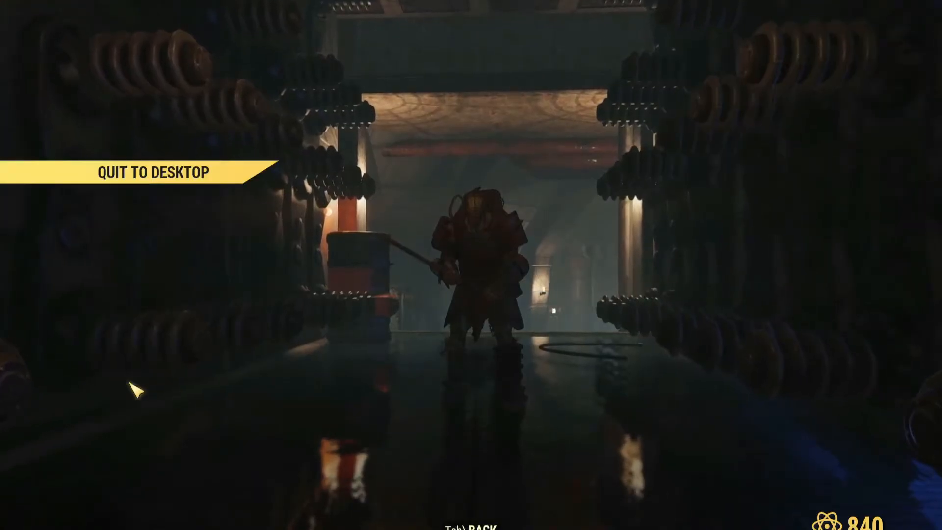
pyautogui.click(153, 172)
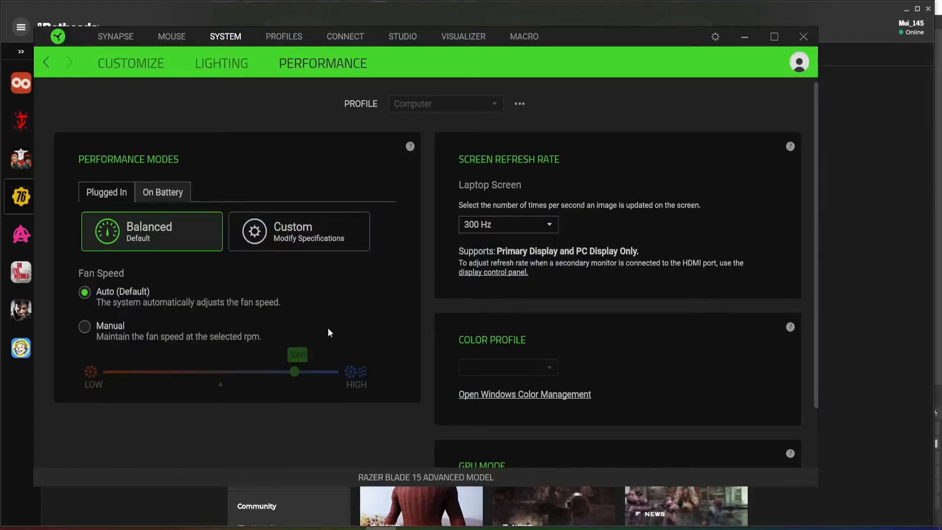
pyautogui.moveTo(696, 97)
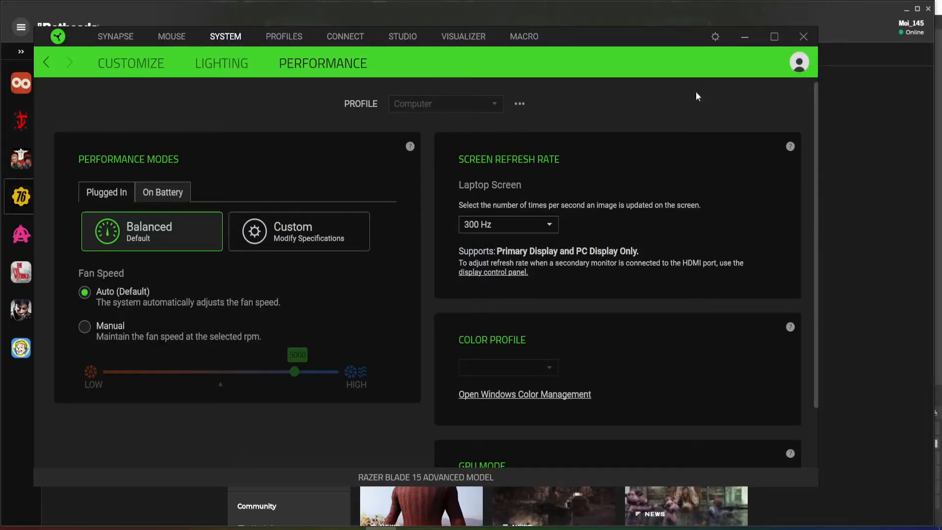
# Close Razer Synapse, leaving the laptop screen at 300 Hz.
pyautogui.click(21, 196)
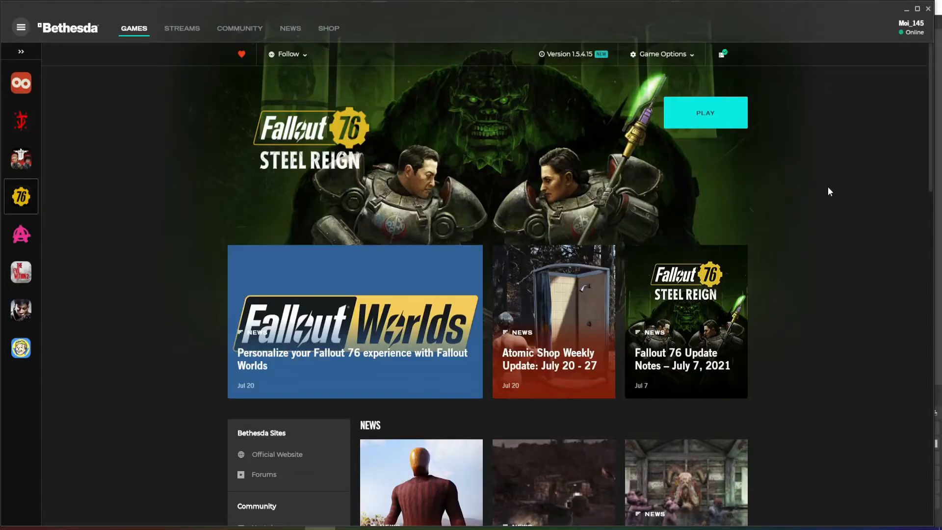
pyautogui.moveTo(472, 158)
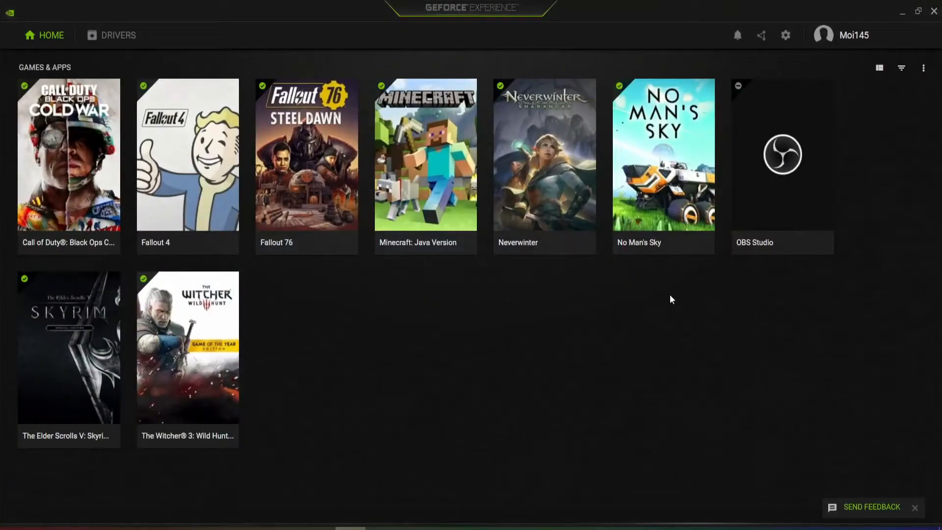
pyautogui.moveTo(476, 15)
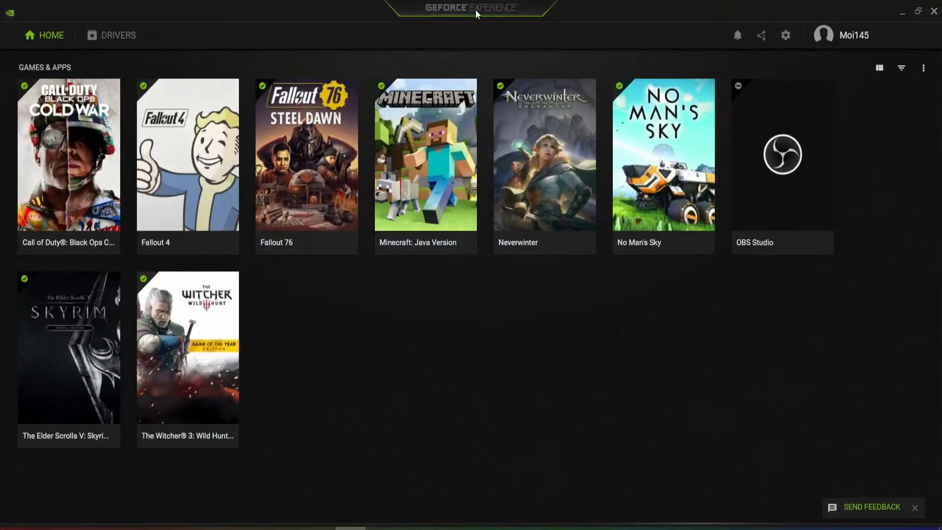
pyautogui.moveTo(188, 180)
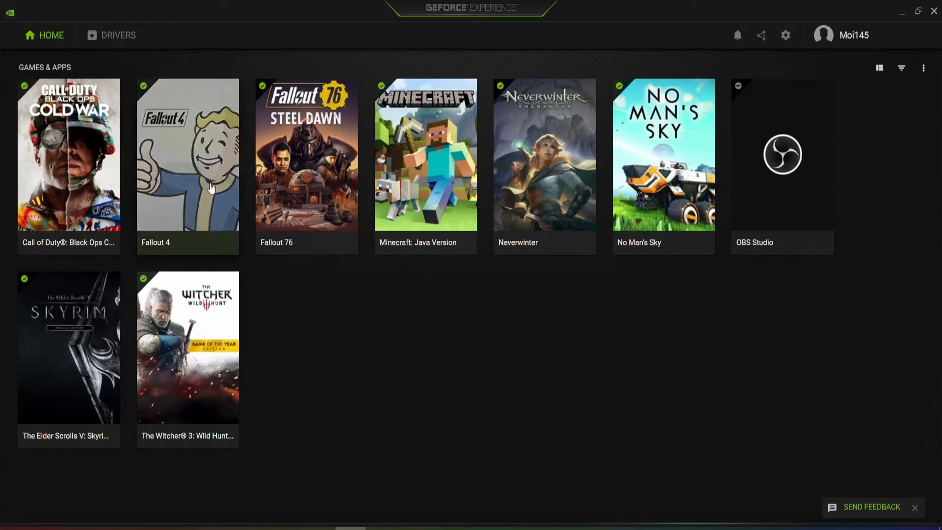
# Open Fallout 4's custom graphics settings by mistake and dismiss them.
pyautogui.click(188, 154)
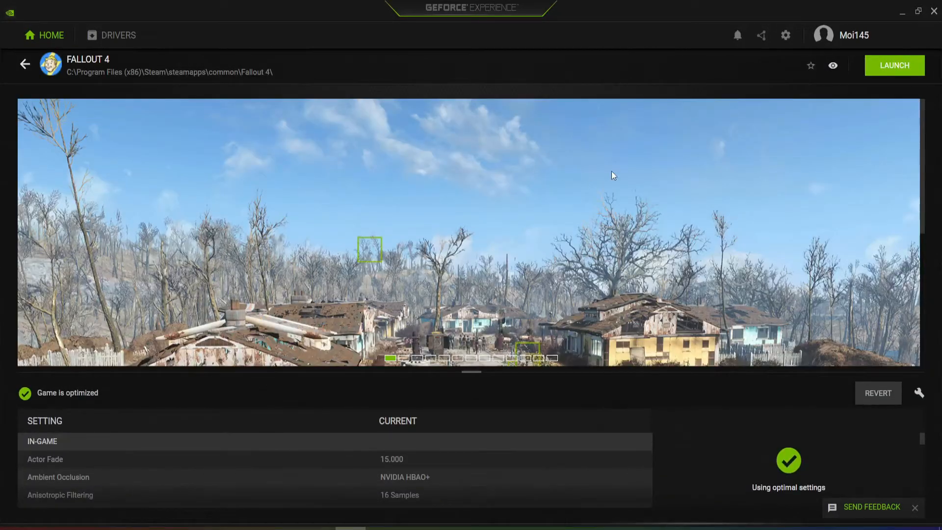
pyautogui.moveTo(643, 194)
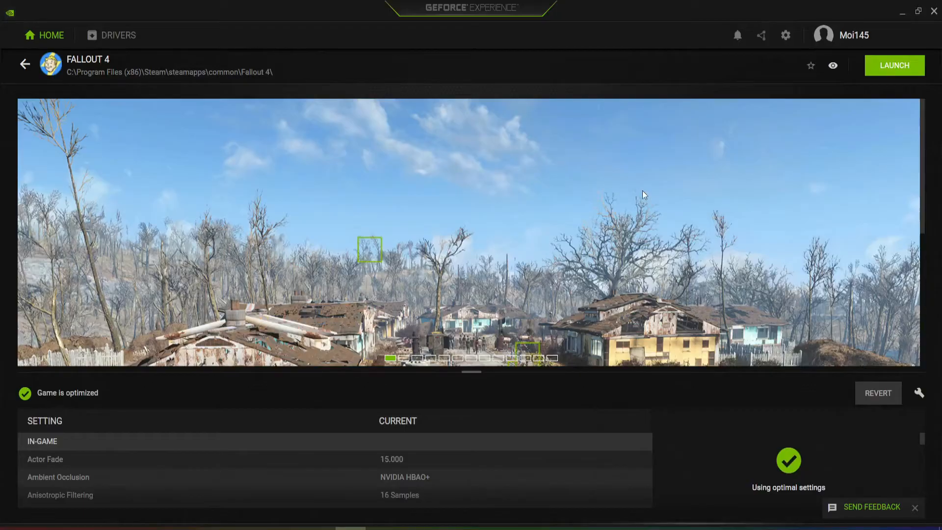
pyautogui.moveTo(798, 286)
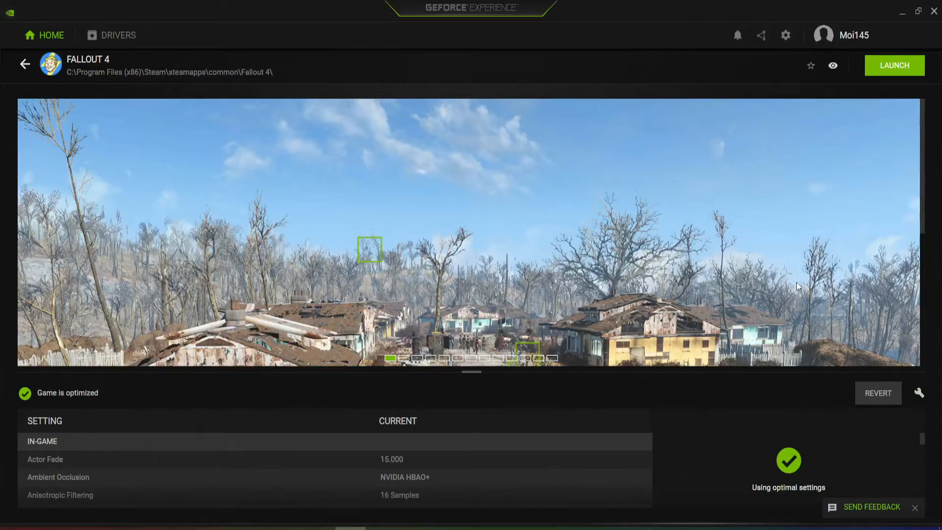
pyautogui.click(920, 393)
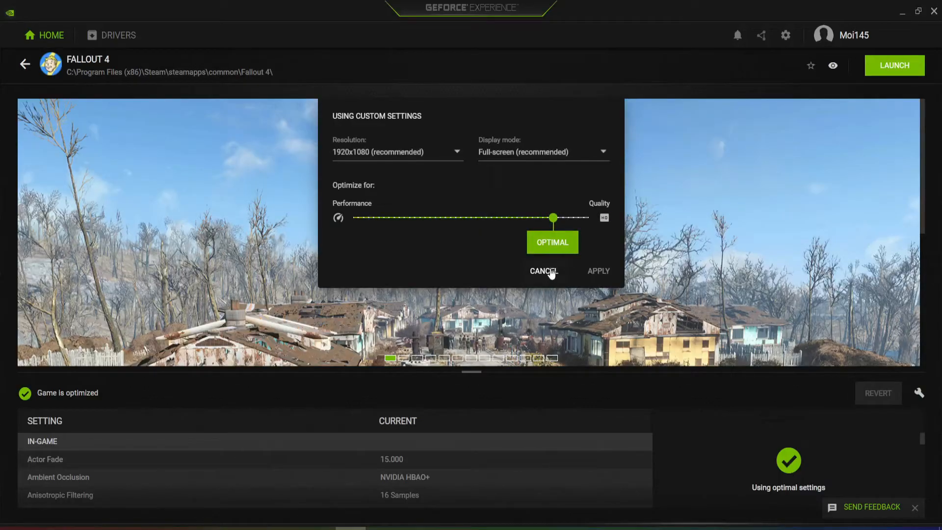
pyautogui.click(543, 271)
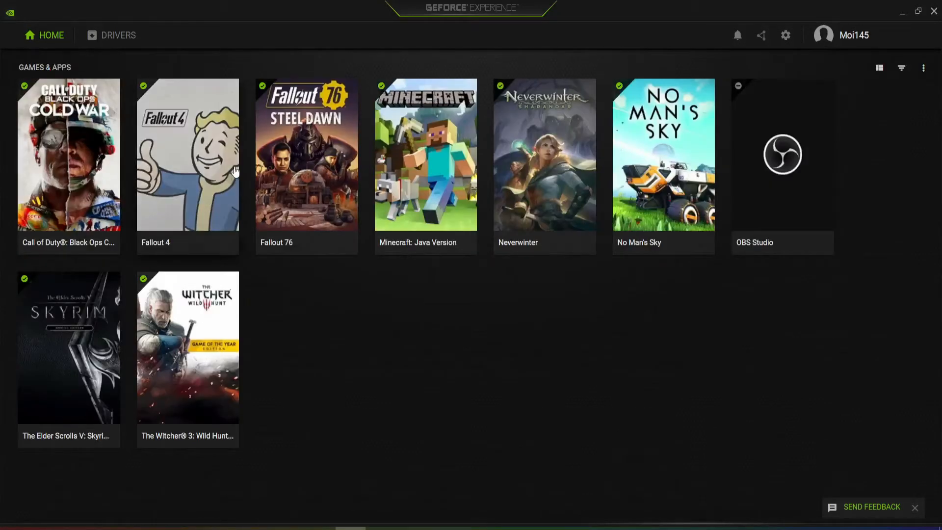
# Review Fallout 76's display mode and resolution options, closing without applying.
pyautogui.click(306, 154)
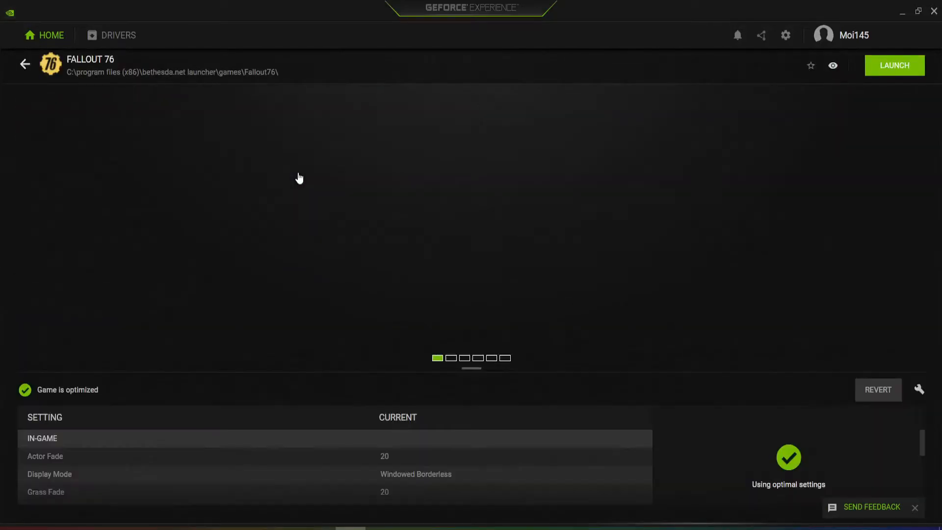
pyautogui.click(919, 389)
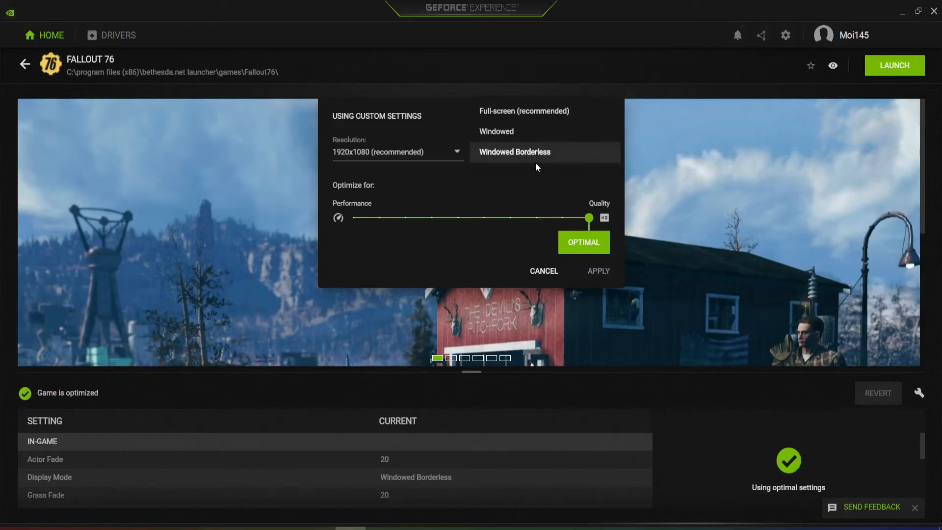
pyautogui.click(514, 152)
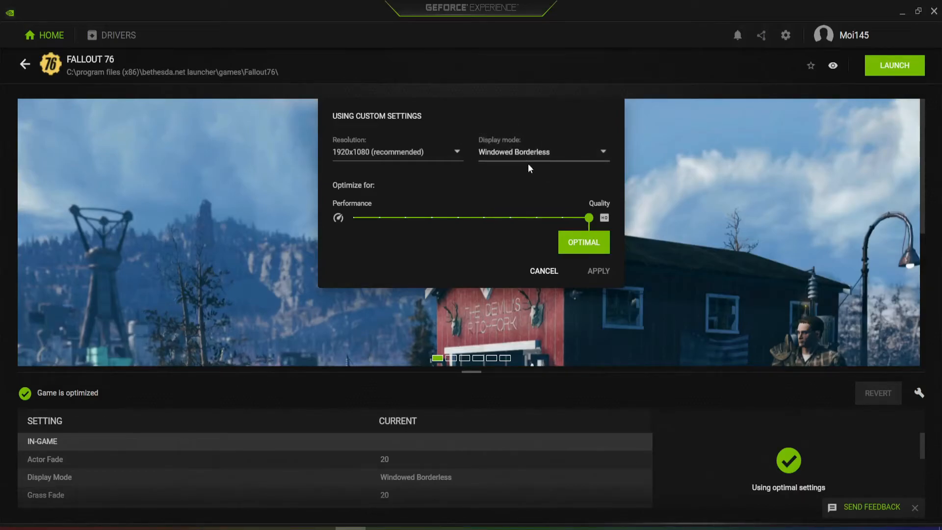
pyautogui.click(541, 152)
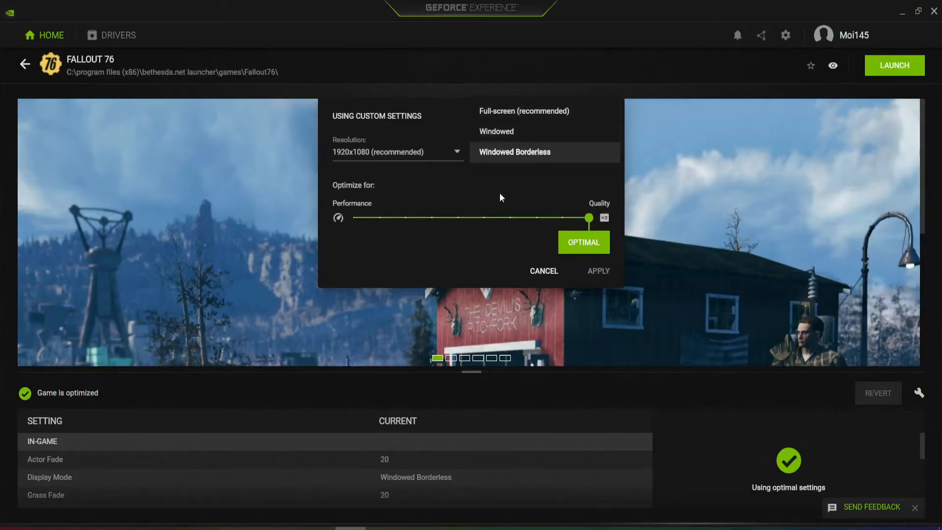
pyautogui.click(457, 152)
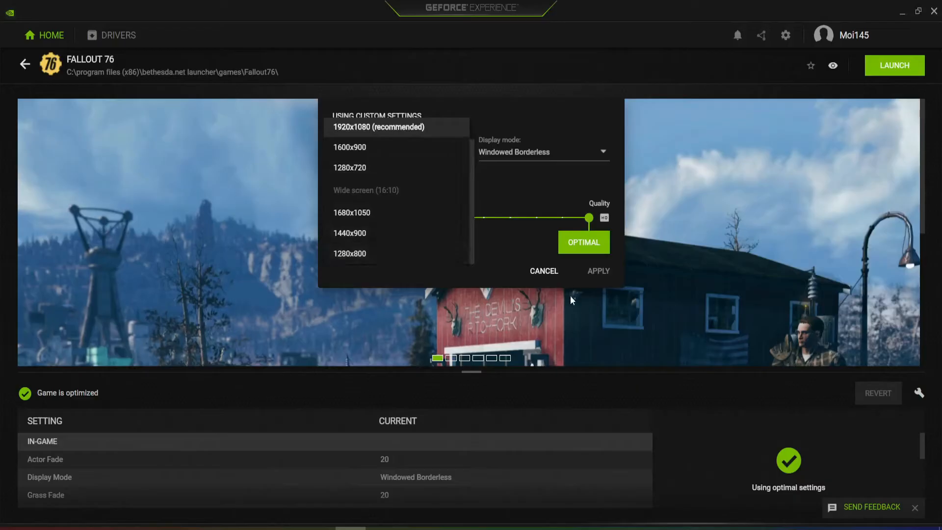
pyautogui.click(543, 271)
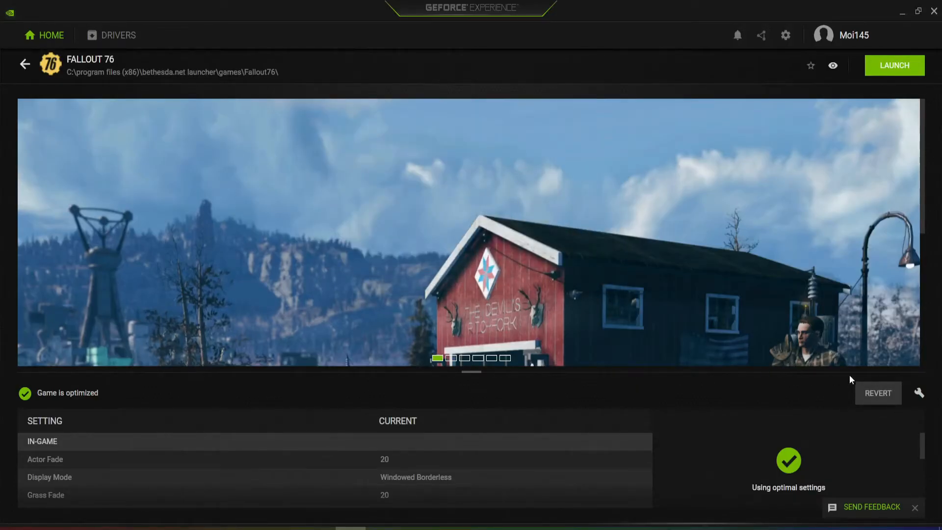
# Apply Windowed display mode at 1280x720 resolution for Fallout 76.
pyautogui.click(918, 392)
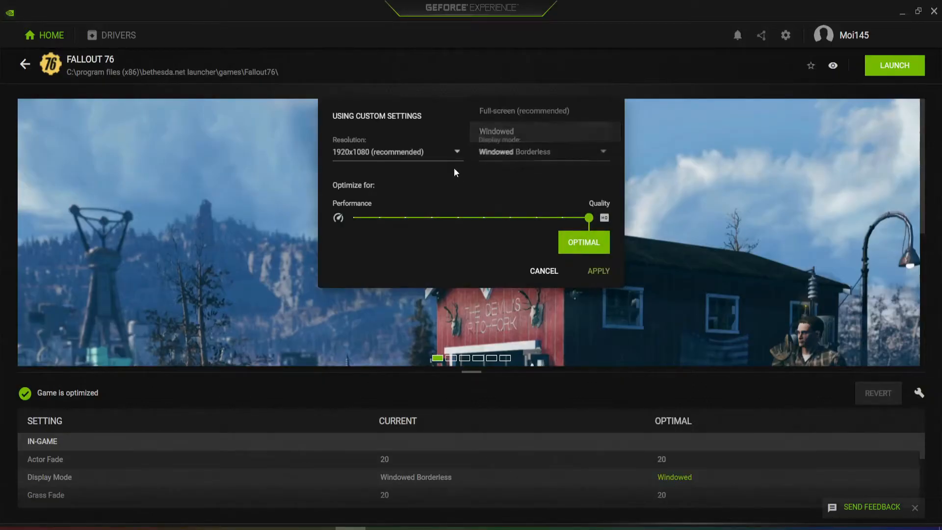
pyautogui.click(456, 151)
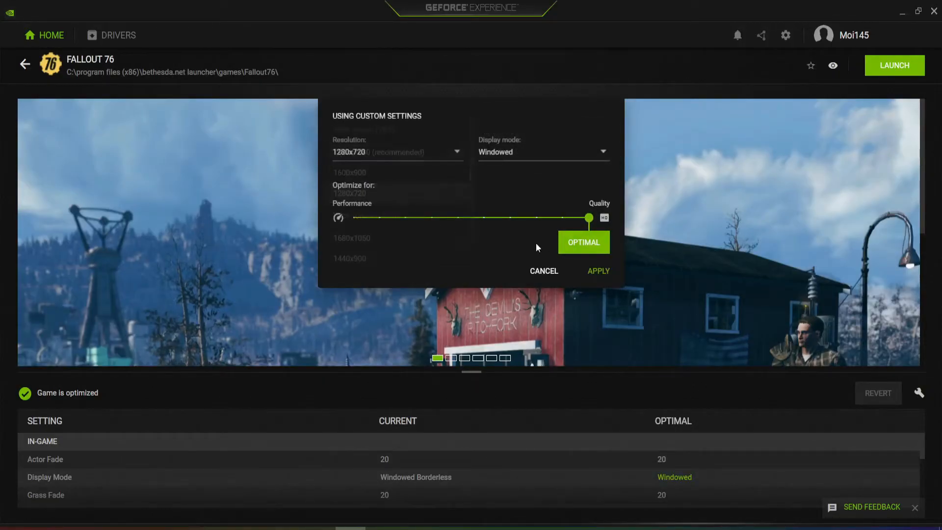
pyautogui.click(598, 271)
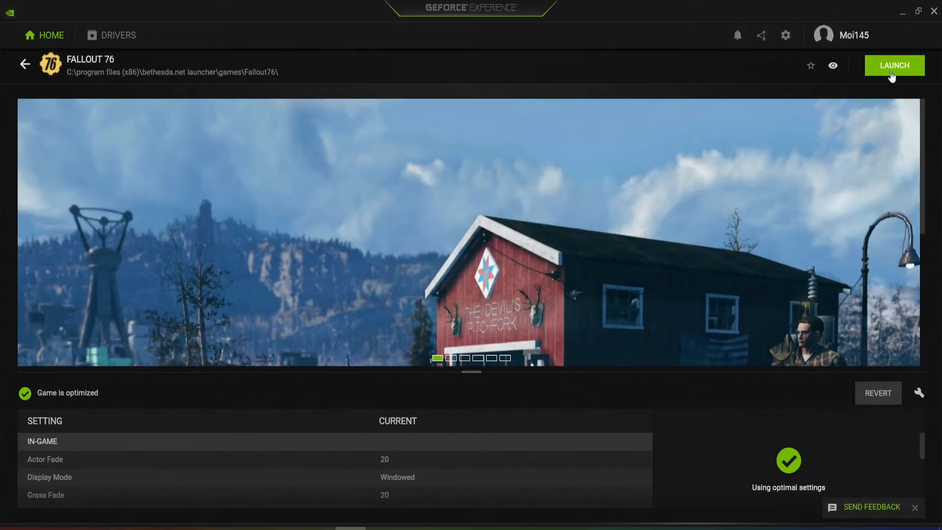
# Launch Fallout 76 from GeForce Experience to reach its Bethesda.net page.
pyautogui.click(894, 65)
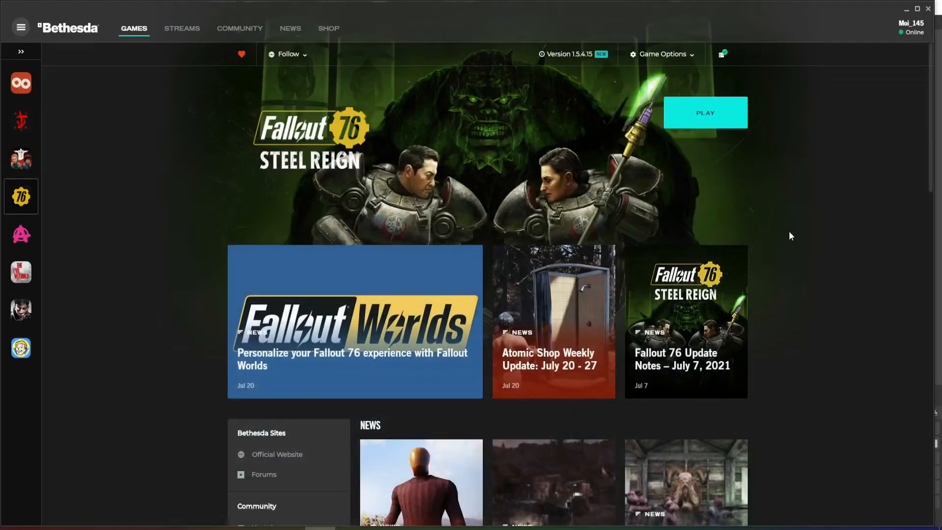
pyautogui.moveTo(378, 485)
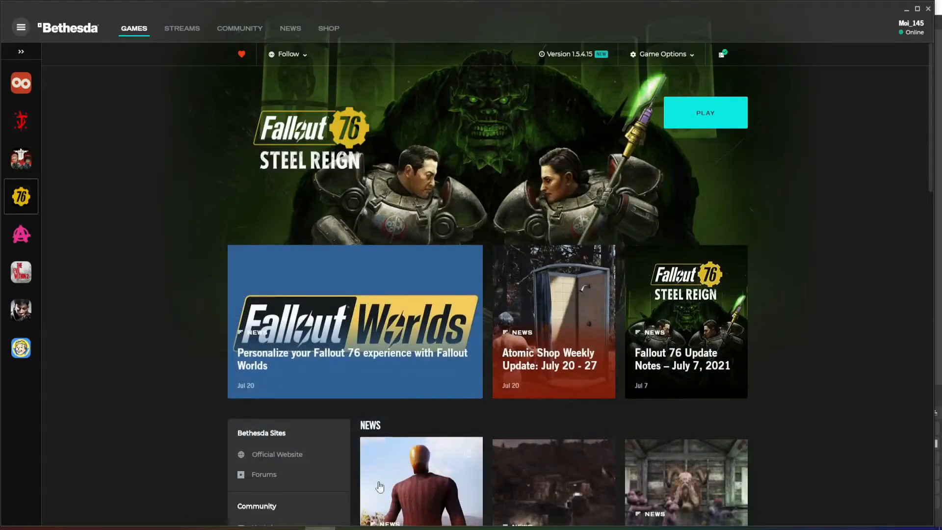
pyautogui.moveTo(837, 296)
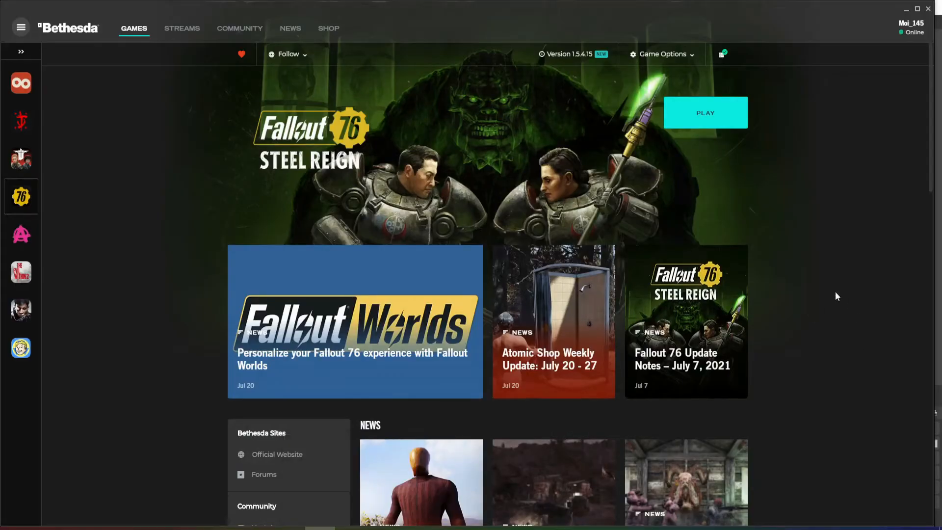
pyautogui.moveTo(821, 282)
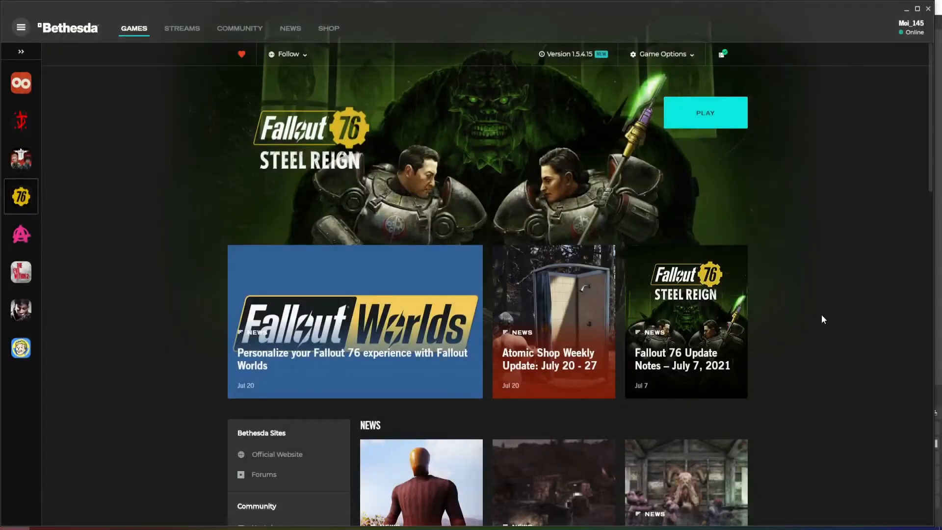
# Search Windows for 'display'.
pyautogui.write('display')
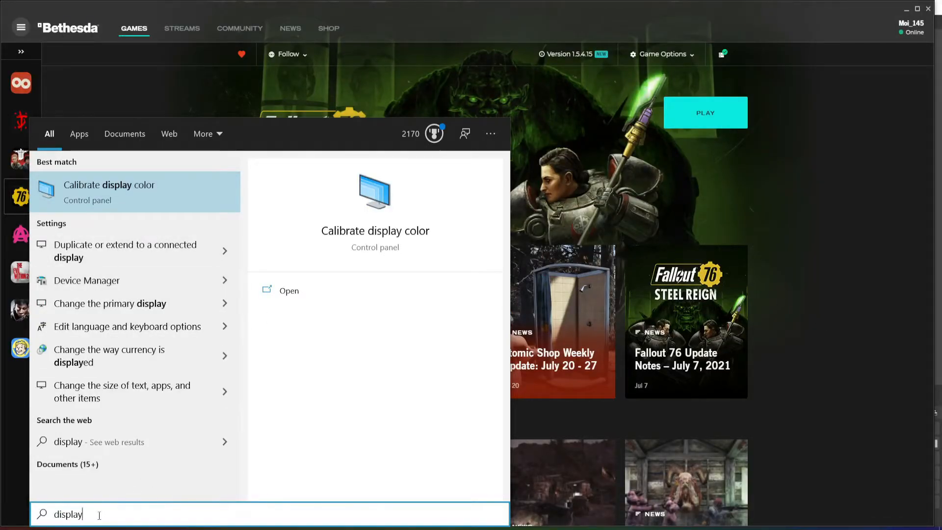
pyautogui.moveTo(120, 391)
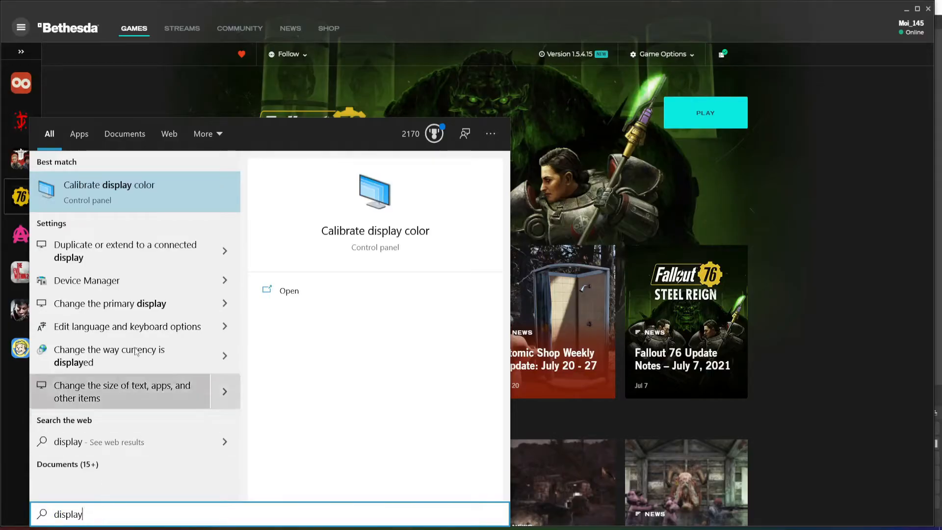
pyautogui.moveTo(148, 264)
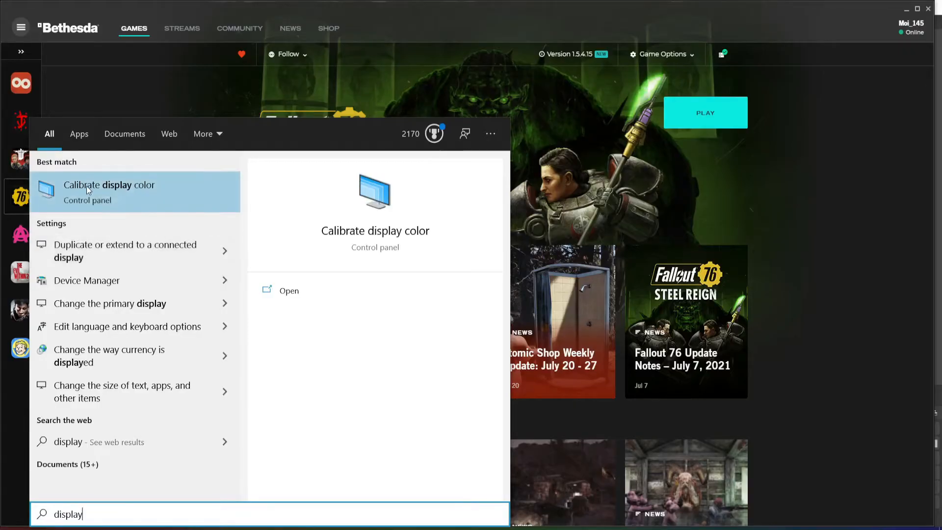
pyautogui.moveTo(355, 348)
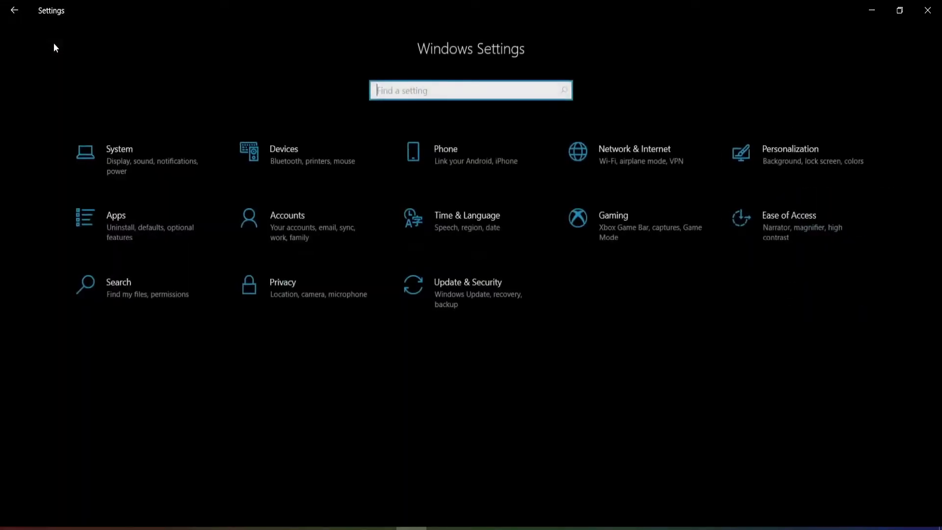
pyautogui.moveTo(105, 70)
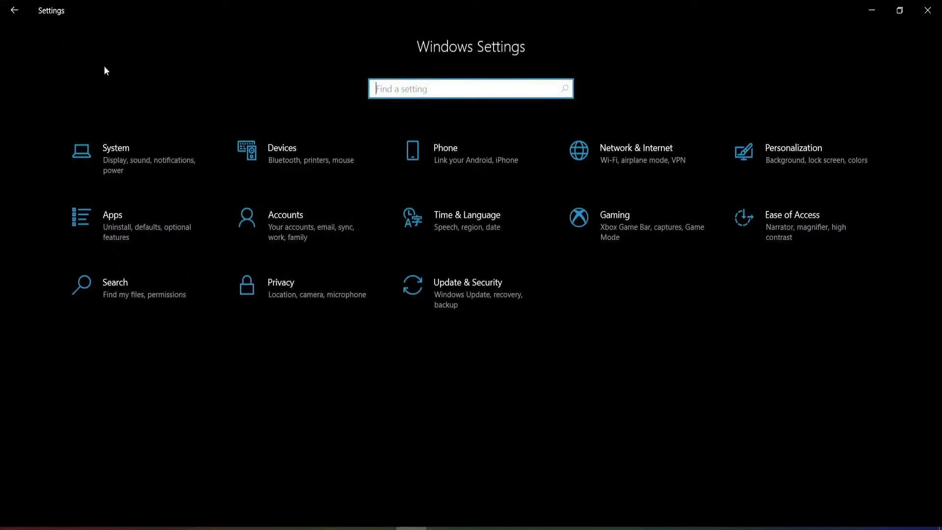
# Show advanced display info: internal display at 1920×1080, 300.185 Hz.
pyautogui.click(116, 156)
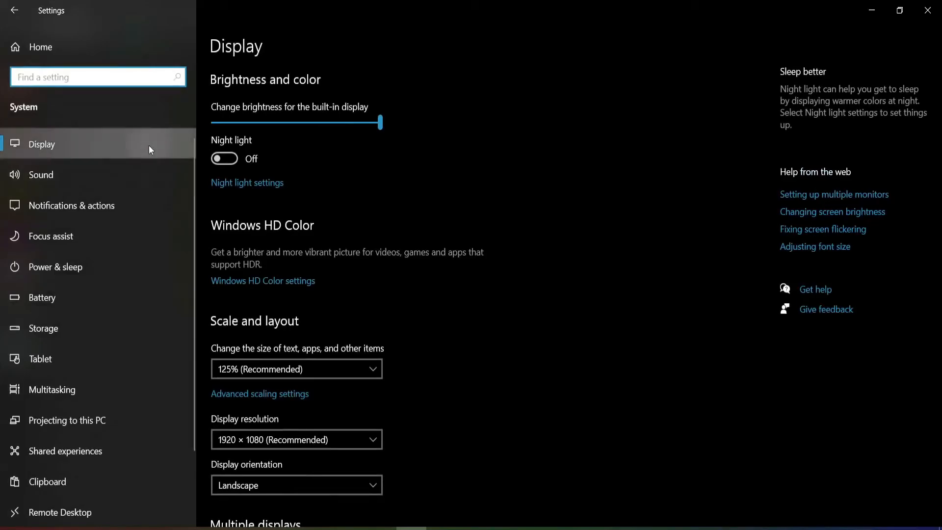
pyautogui.moveTo(91, 142)
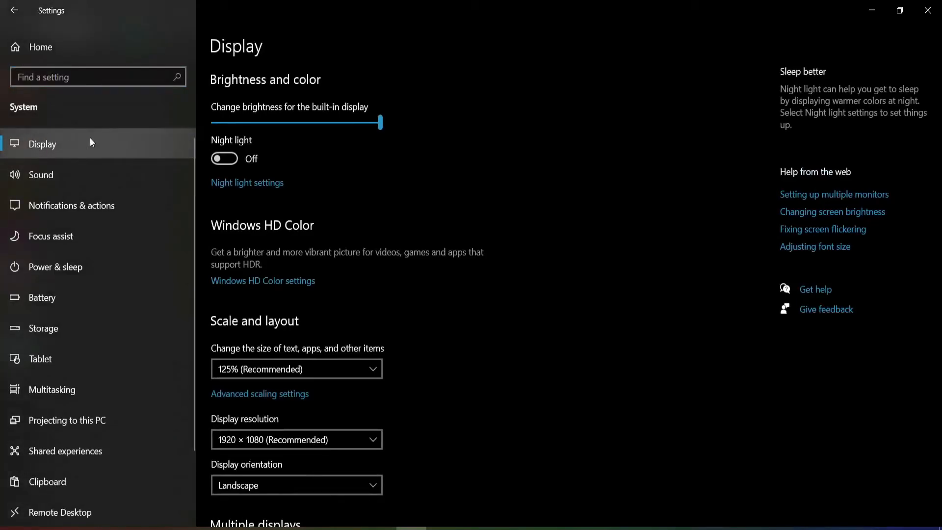
pyautogui.scroll(-3)
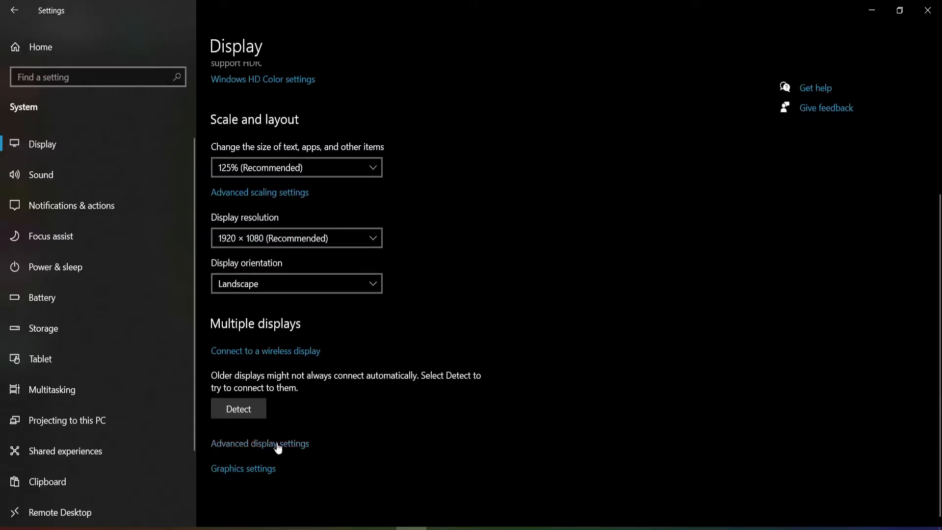
pyautogui.click(260, 443)
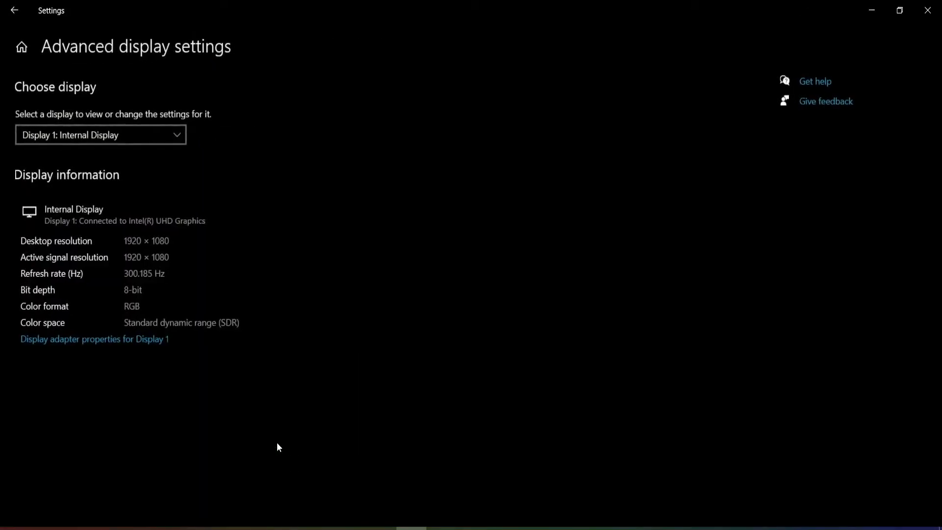
pyautogui.moveTo(204, 233)
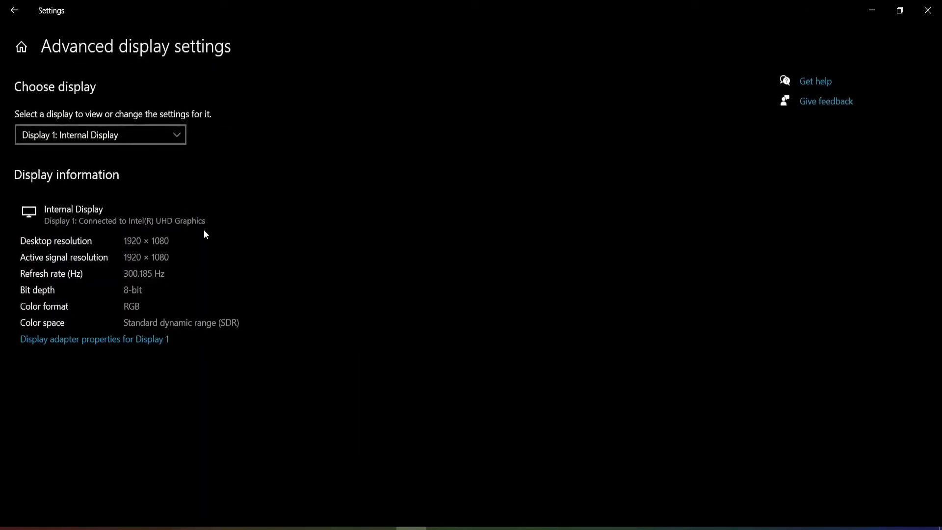
pyautogui.moveTo(300, 410)
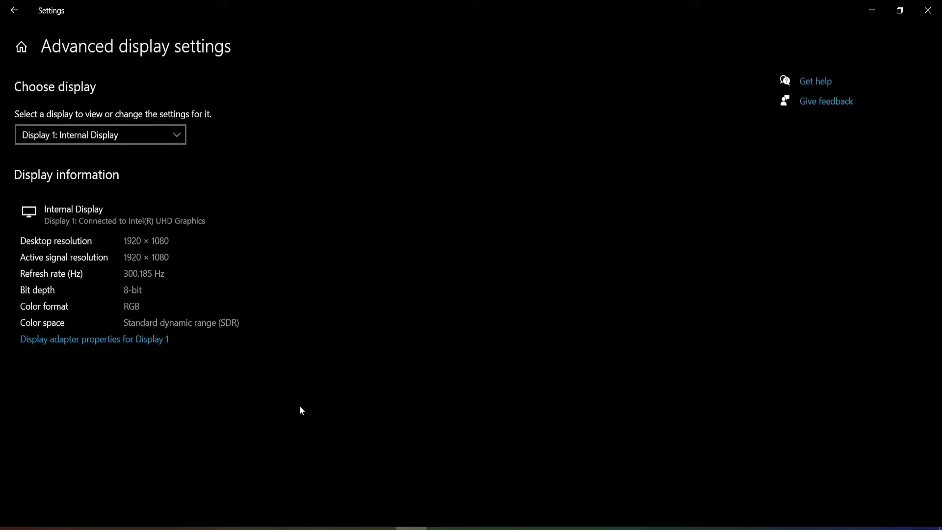
pyautogui.moveTo(206, 253)
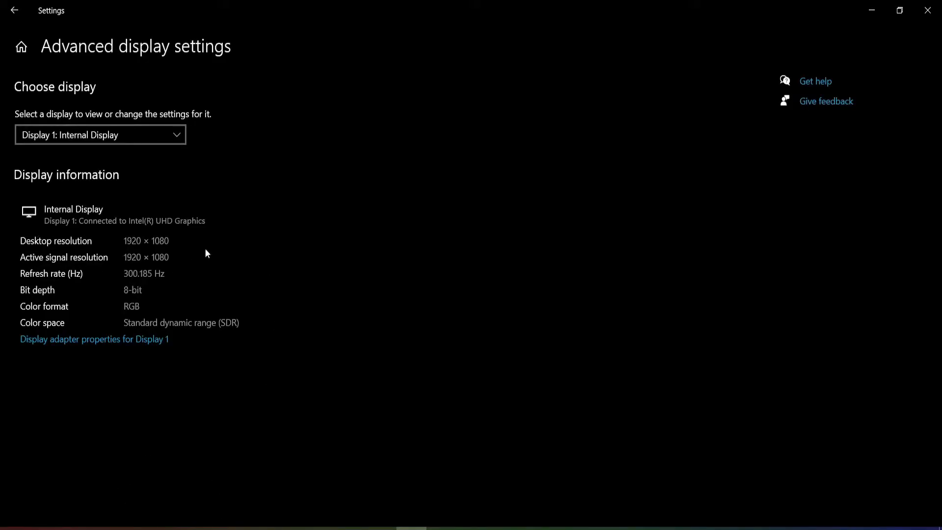
pyautogui.moveTo(175, 211)
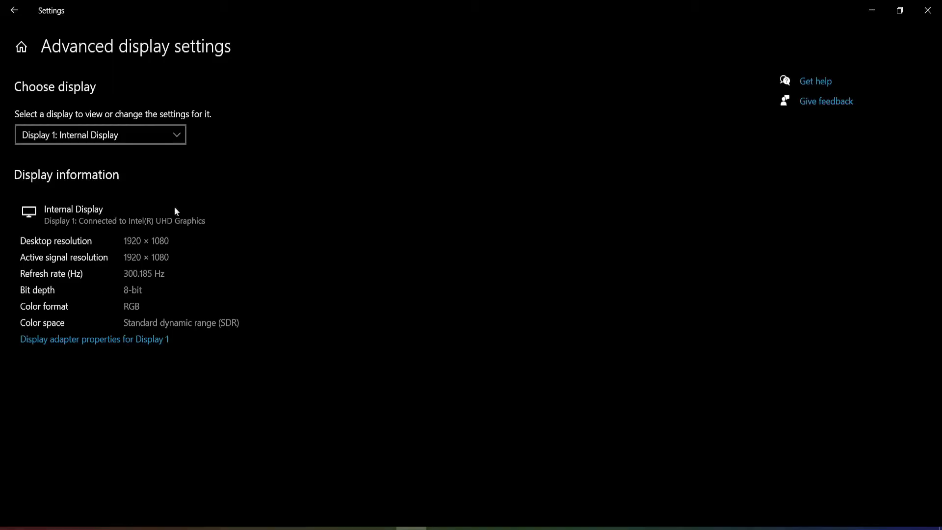
pyautogui.moveTo(241, 334)
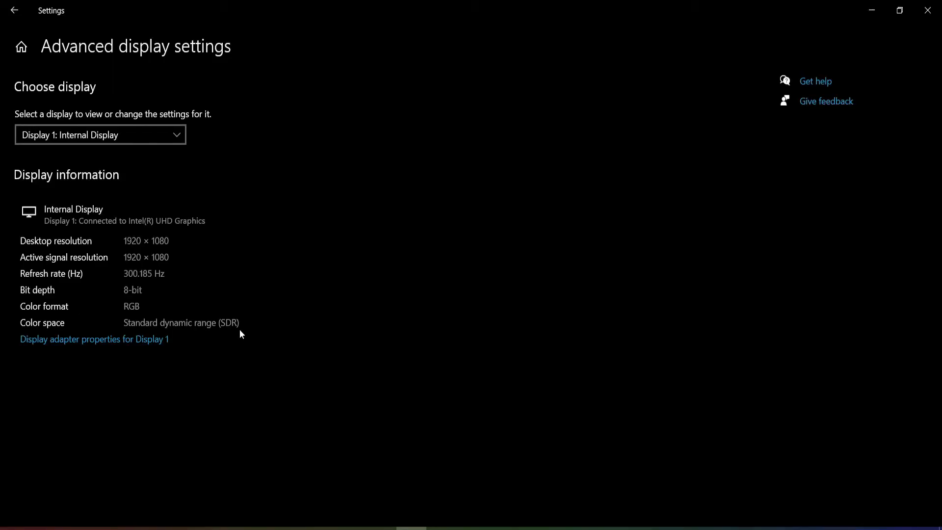
pyautogui.moveTo(215, 353)
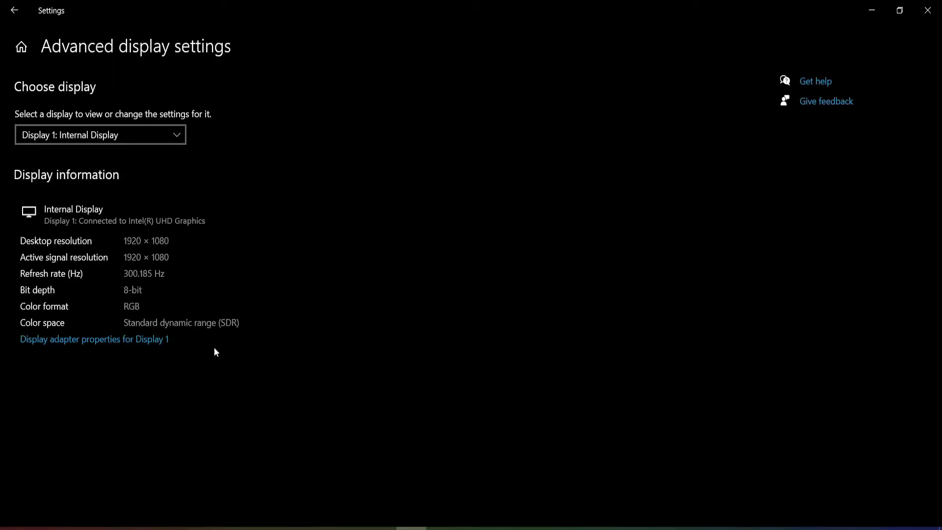
# Set the monitor refresh rate to 60 Hertz in Display adapter properties and apply.
pyautogui.click(93, 339)
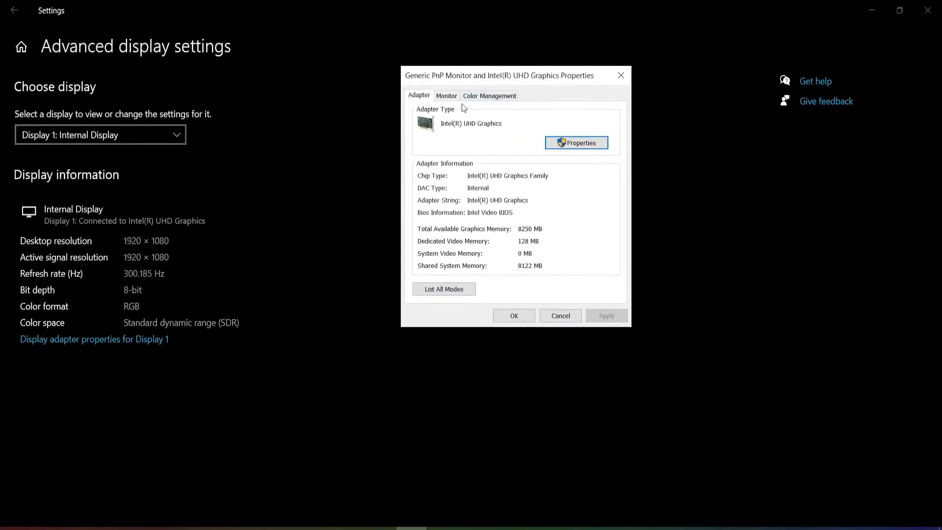
pyautogui.click(446, 96)
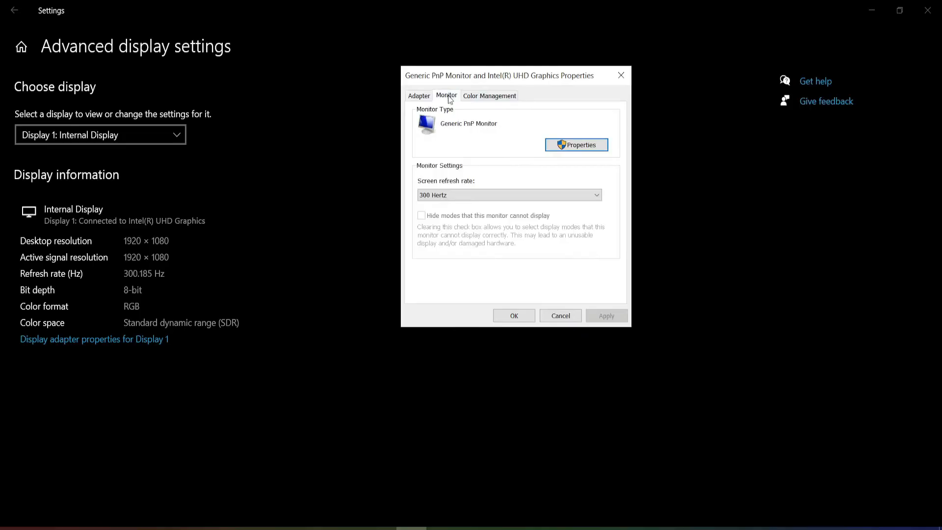
pyautogui.moveTo(509, 171)
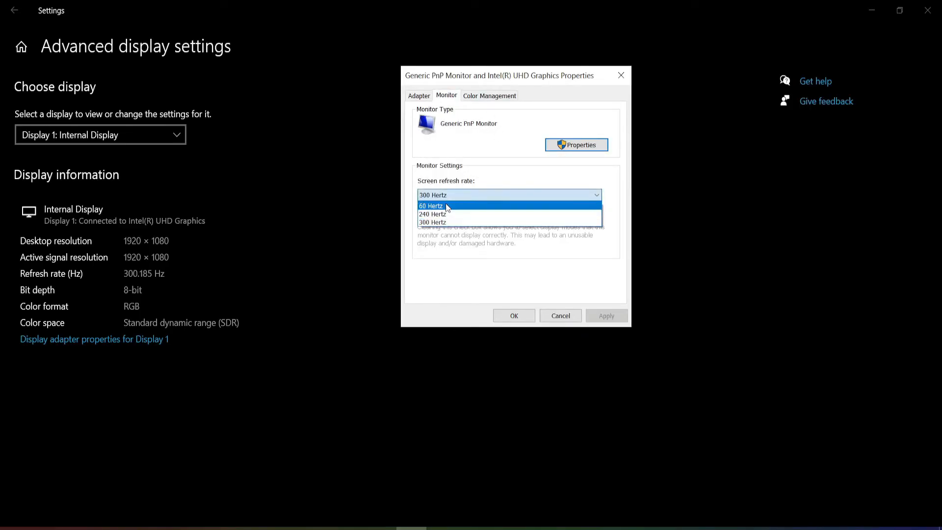
pyautogui.click(431, 206)
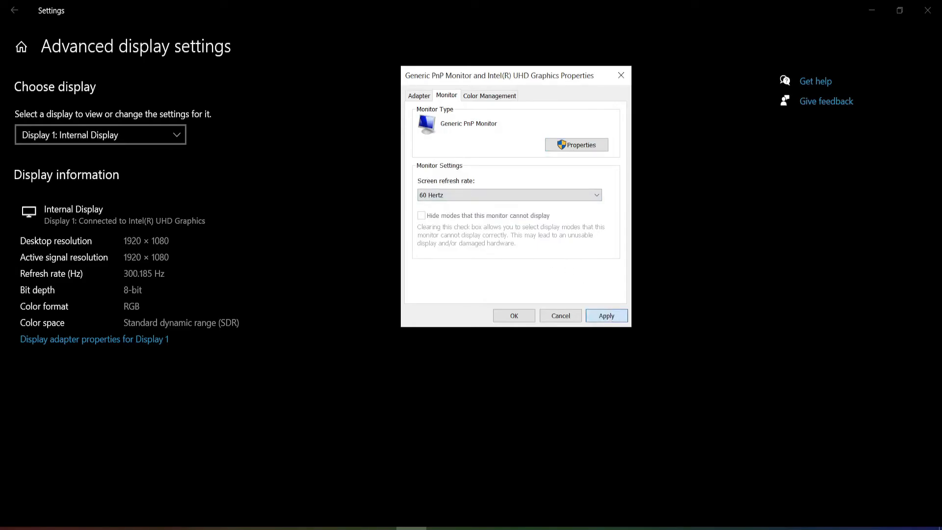
pyautogui.click(607, 315)
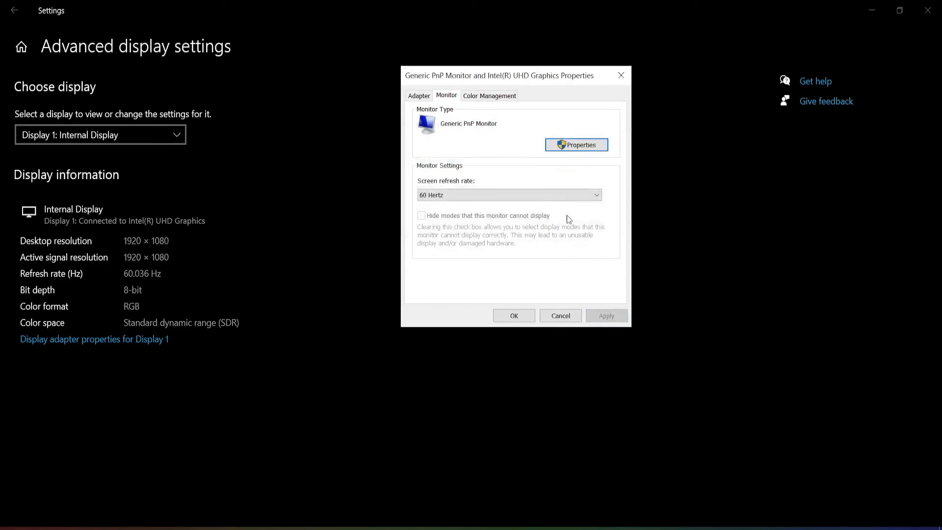
pyautogui.moveTo(514, 316)
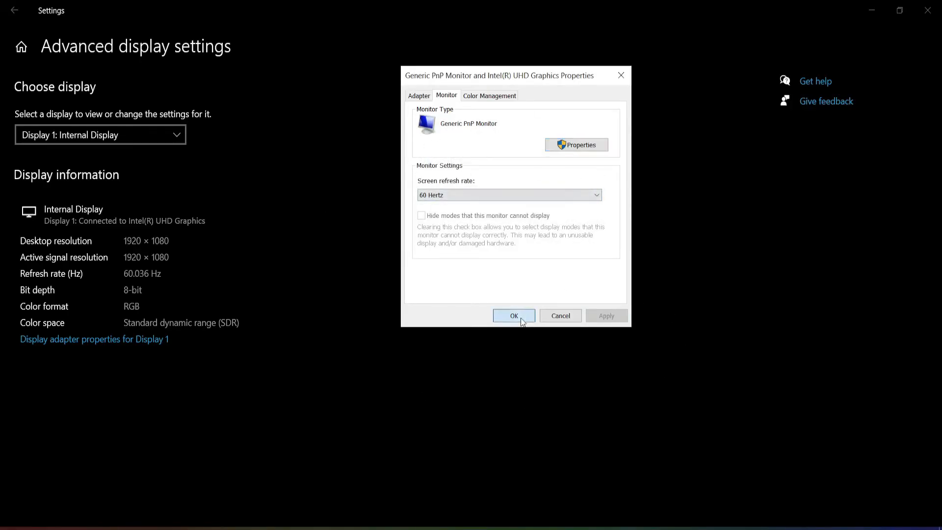
pyautogui.click(513, 315)
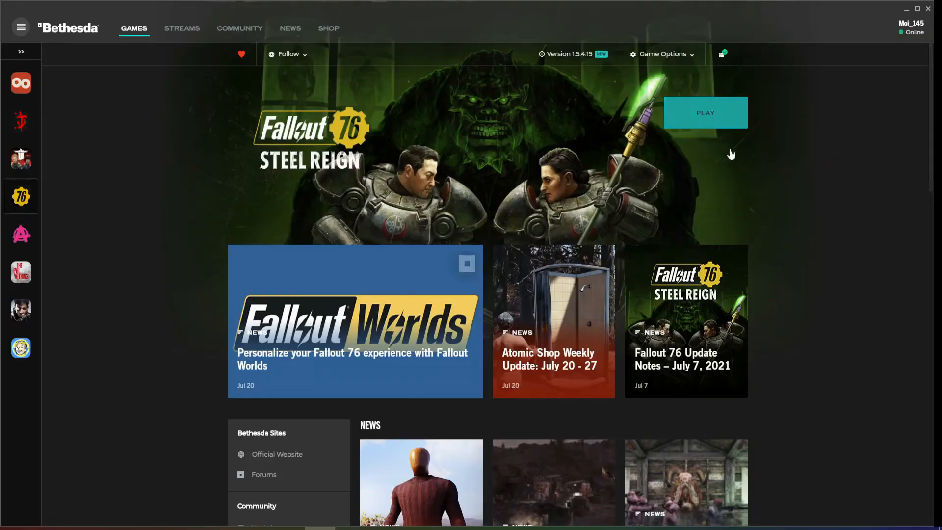
# Start Fallout 76 with Play on its Bethesda.net Launcher page.
pyautogui.click(705, 112)
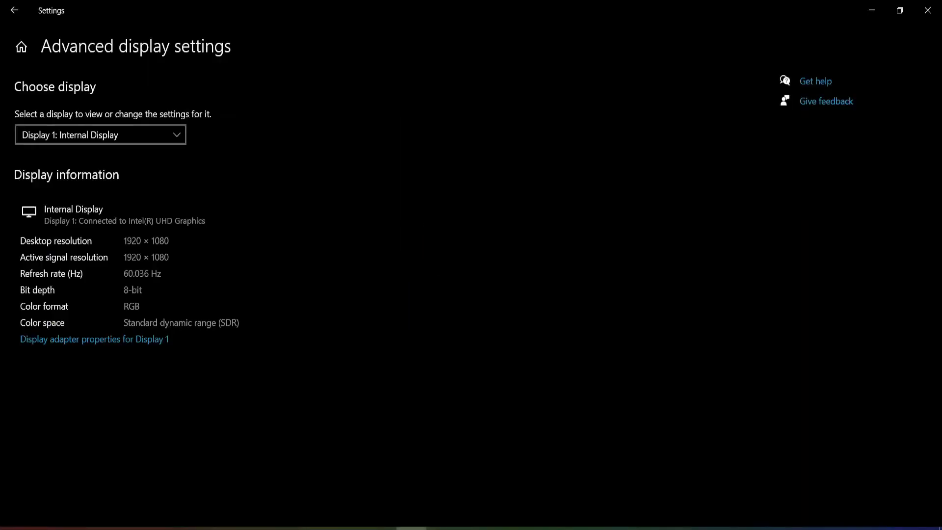
pyautogui.moveTo(144, 367)
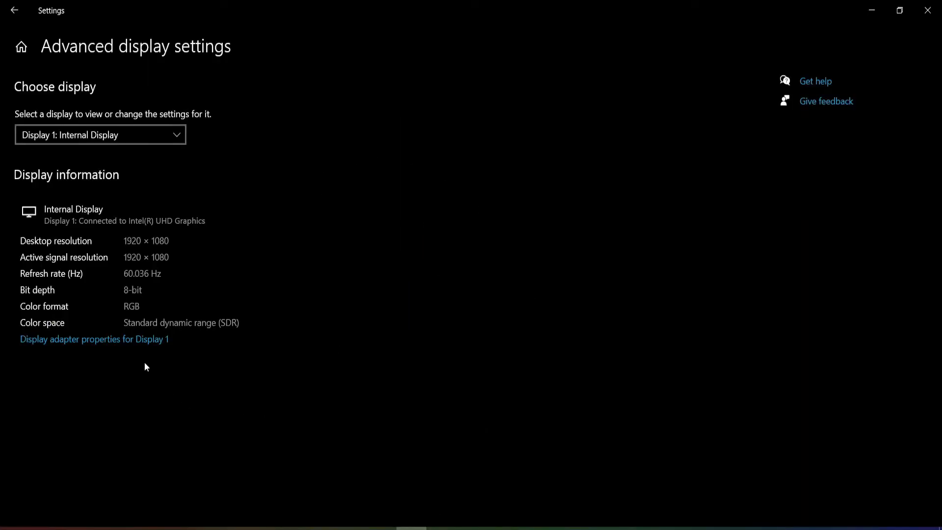
# Restore the internal display to 300 Hz in the Monitor tab, then close Windows Settings.
pyautogui.click(94, 339)
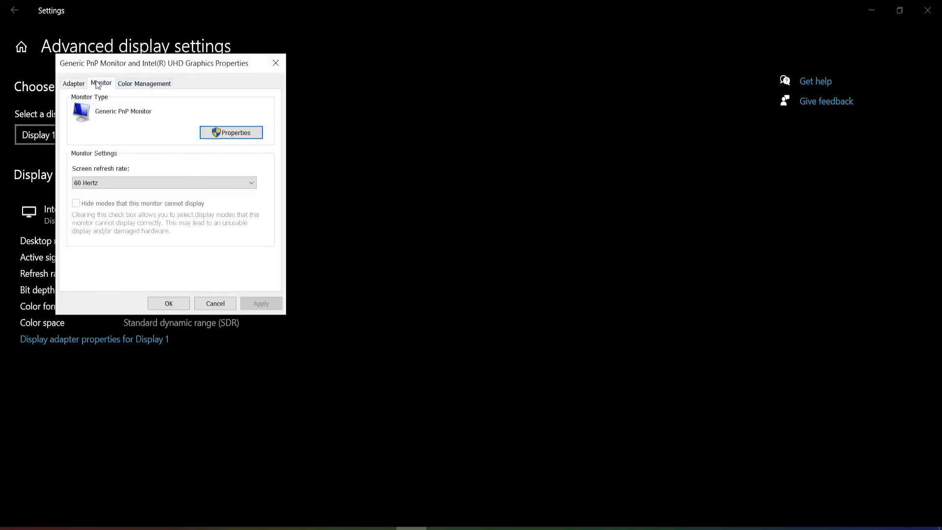
pyautogui.click(164, 182)
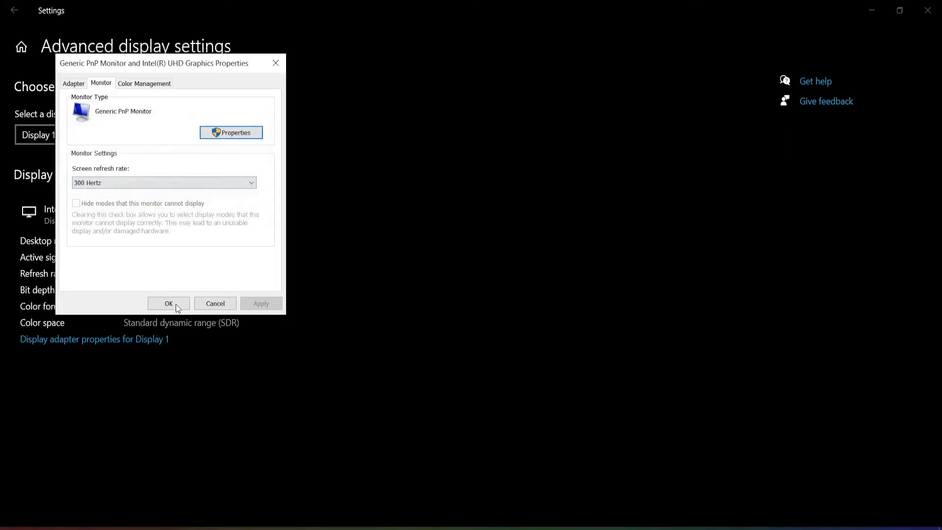
pyautogui.click(168, 303)
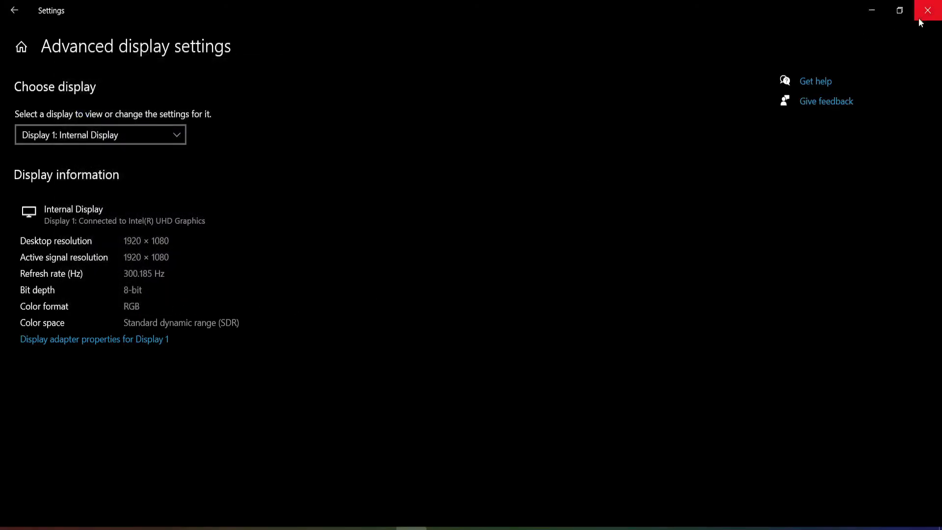
pyautogui.click(927, 10)
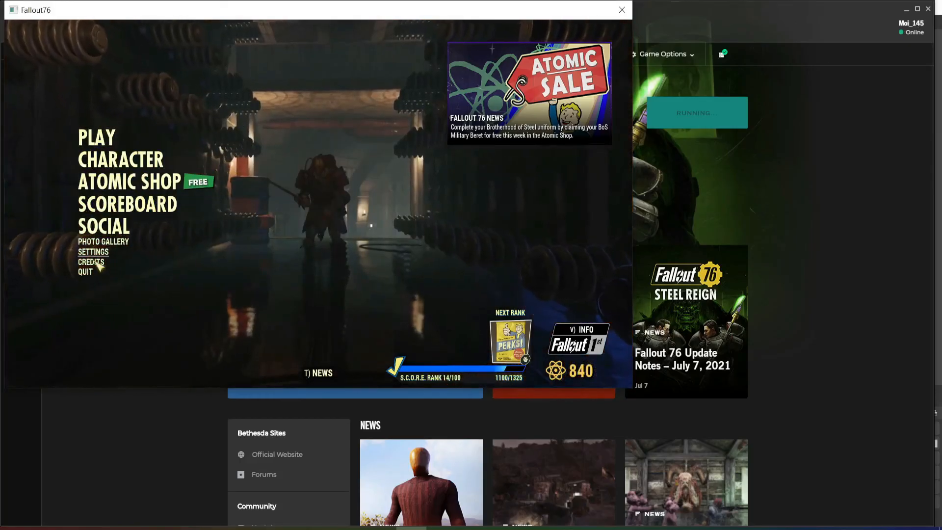
pyautogui.moveTo(126, 203)
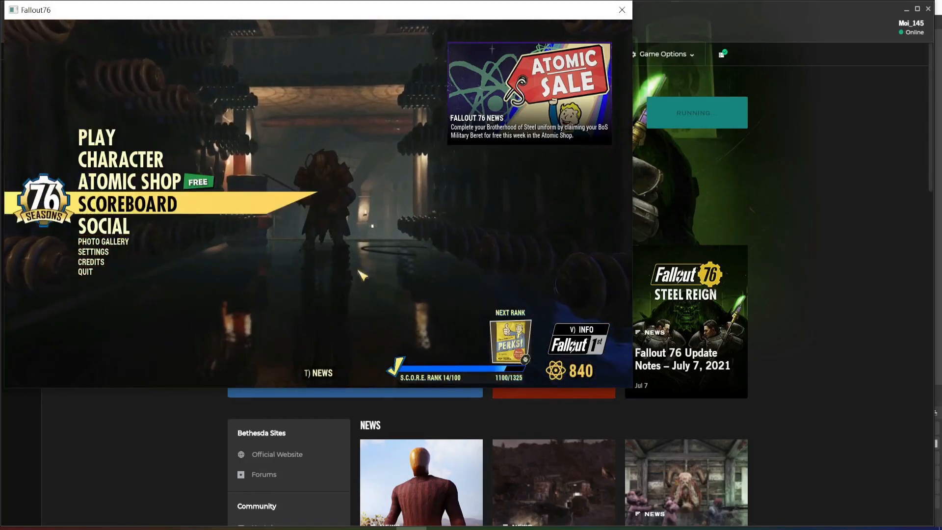
pyautogui.moveTo(104, 225)
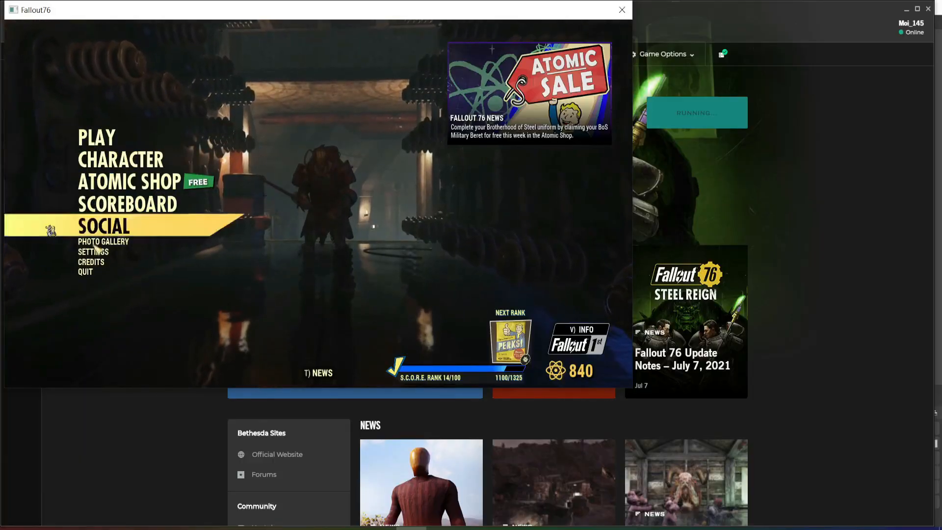
pyautogui.moveTo(97, 137)
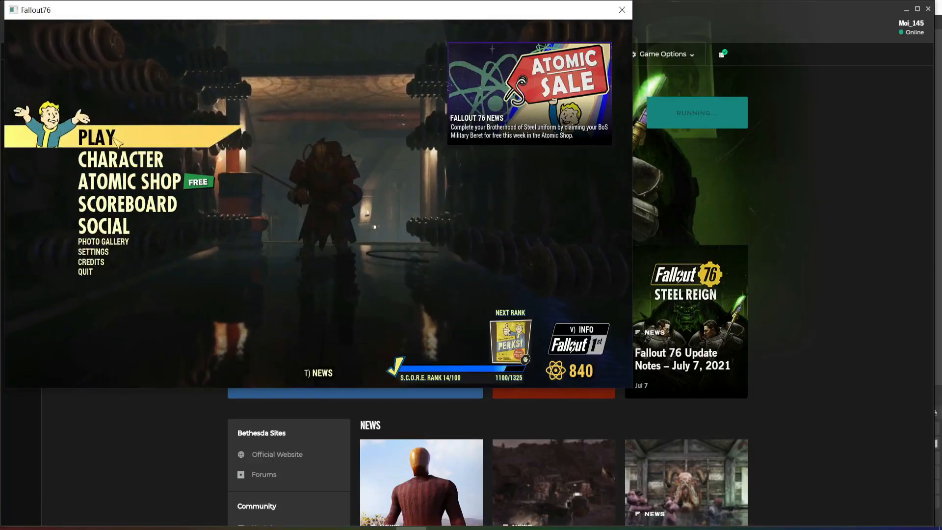
pyautogui.moveTo(121, 159)
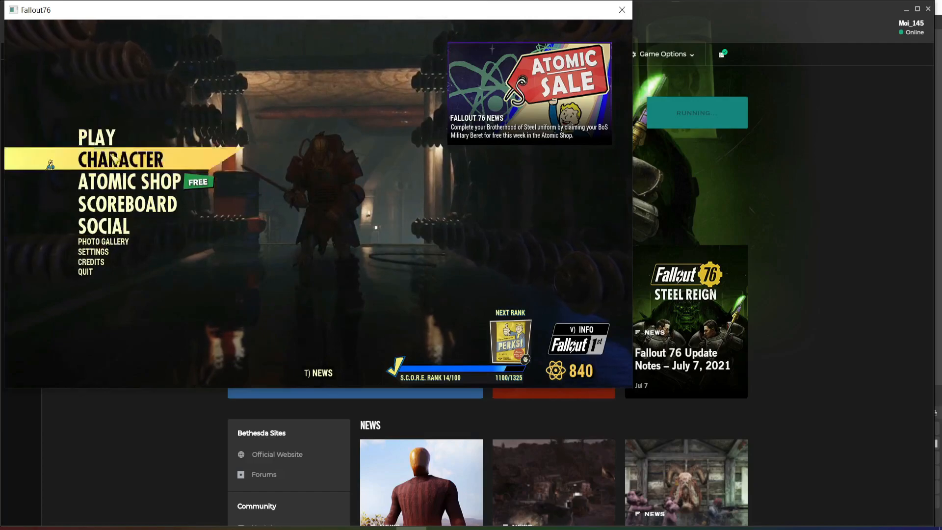